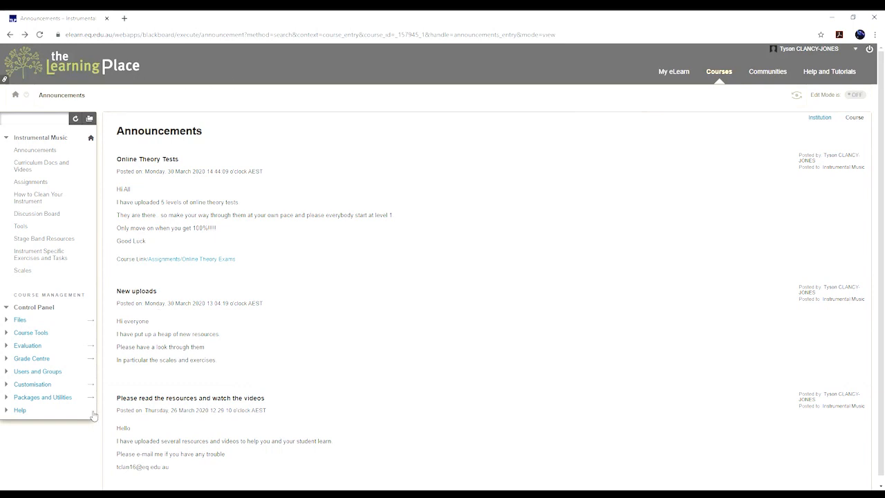
pyautogui.moveTo(399, 152)
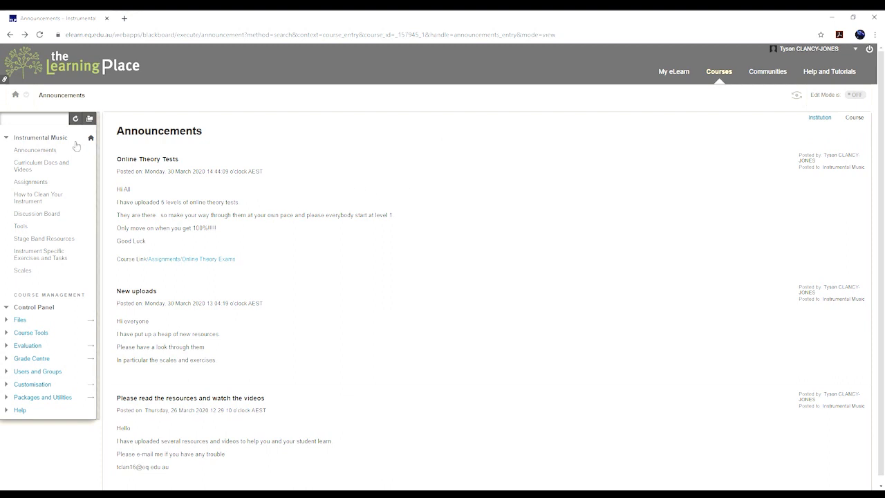
# - Bring up the IM Curriculum document from the Curriculum Docs and Videos page
pyautogui.click(35, 150)
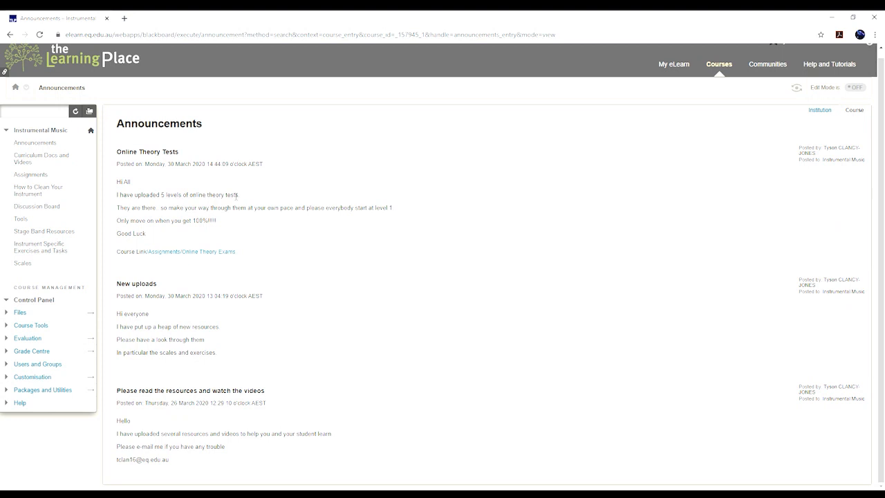
pyautogui.click(42, 158)
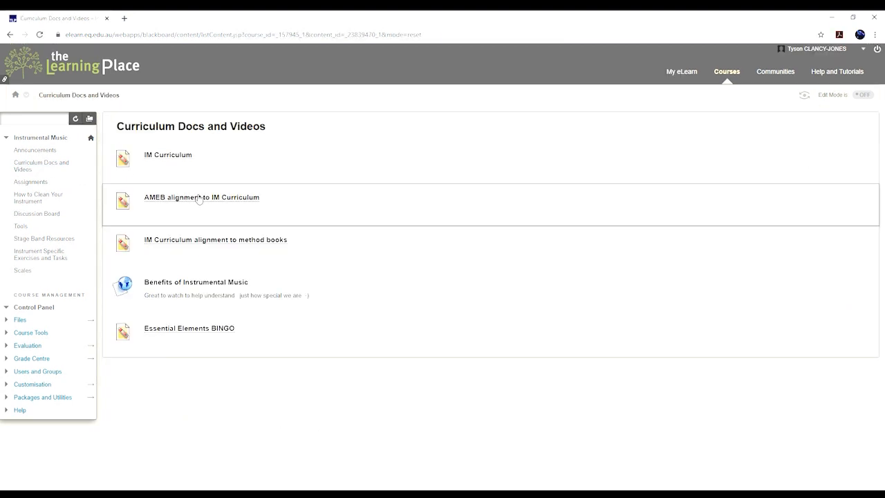
pyautogui.click(168, 155)
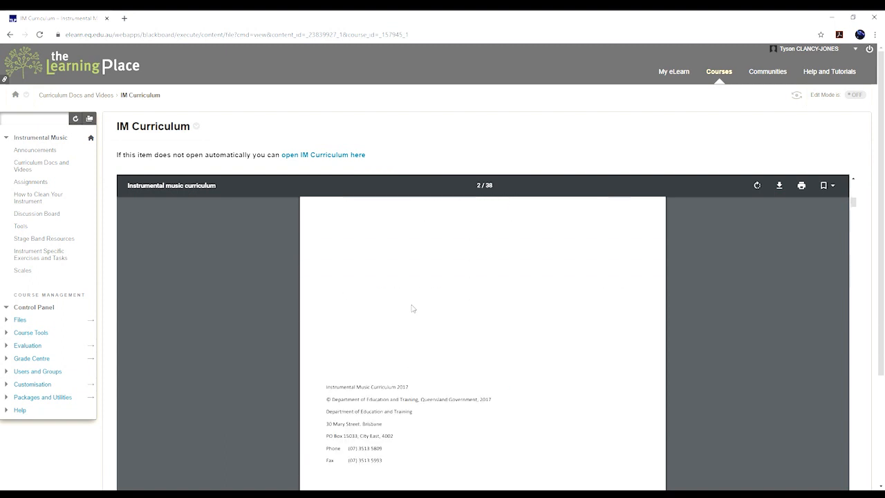
# - Read through the IM Curriculum's scope and sequence pages in the embedded PDF
pyautogui.scroll(-3)
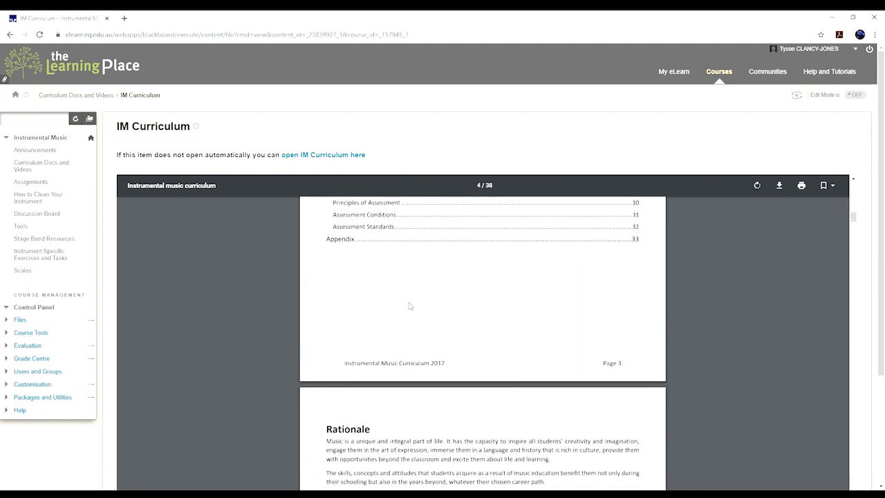
pyautogui.scroll(-3)
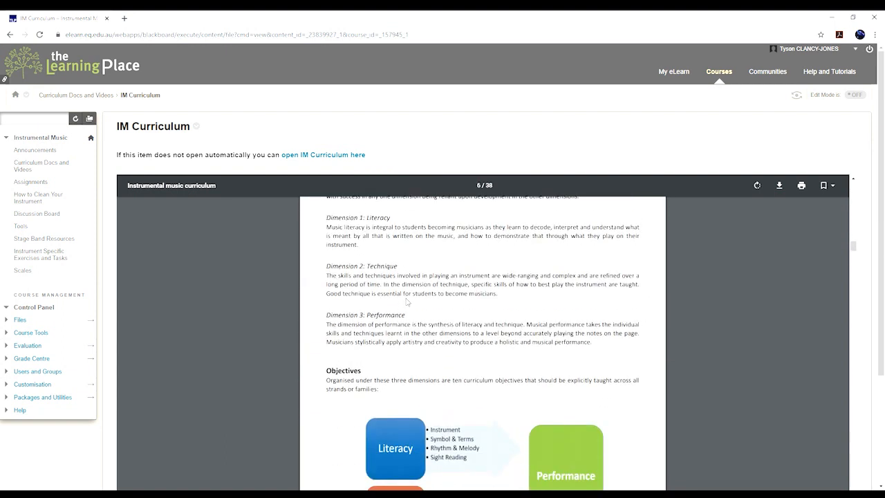
pyautogui.scroll(-3)
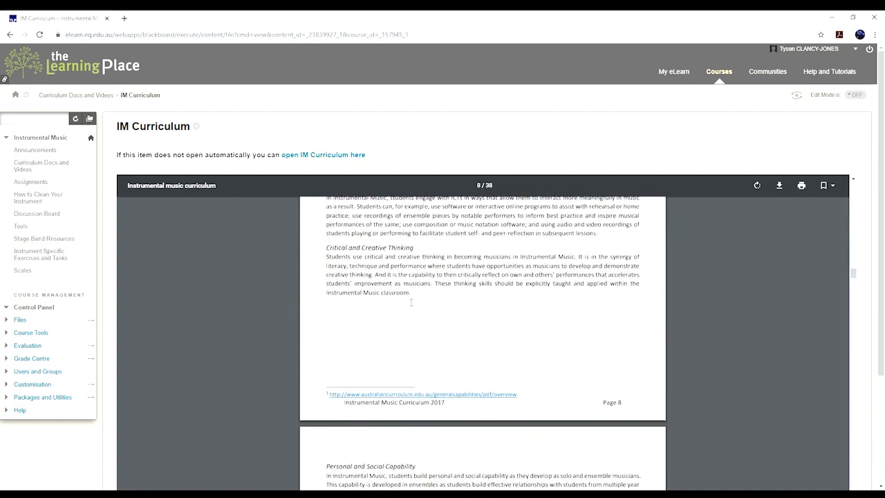
pyautogui.scroll(-3)
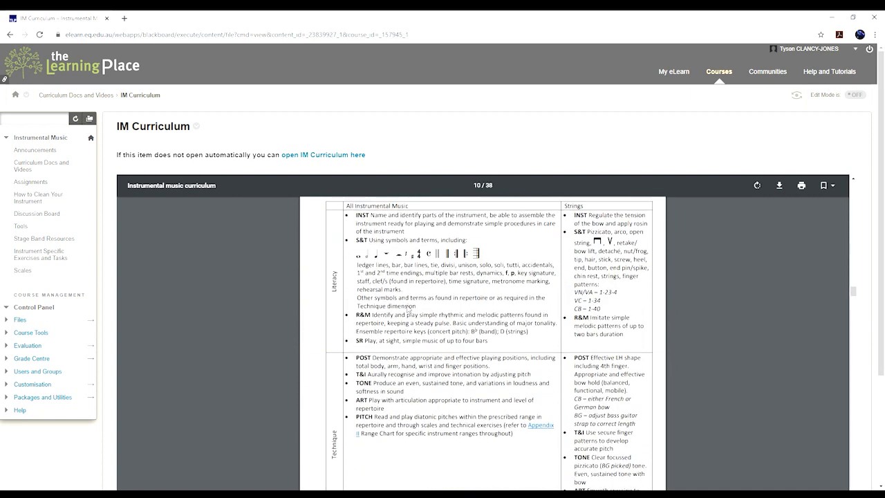
pyautogui.scroll(3)
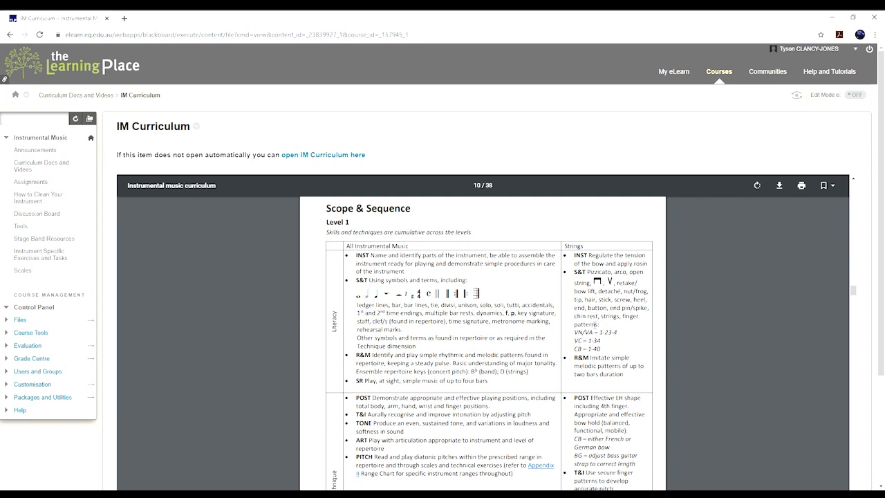
pyautogui.scroll(-3)
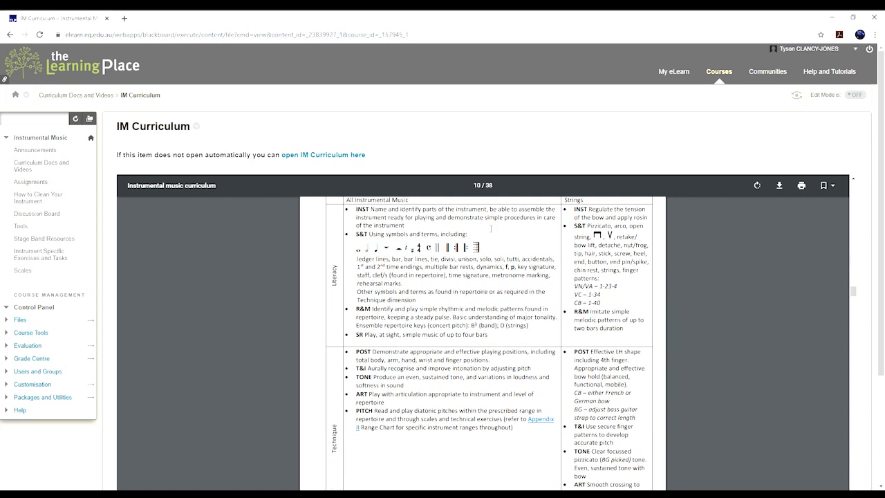
pyautogui.scroll(3)
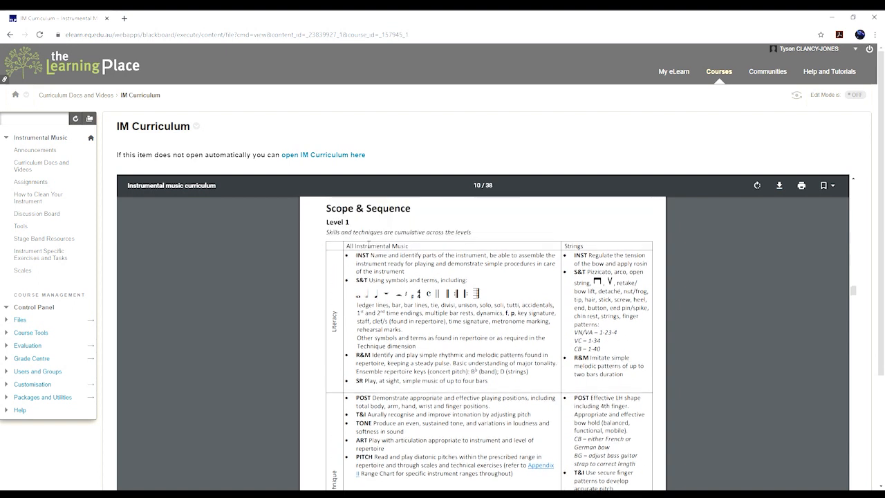
pyautogui.scroll(-3)
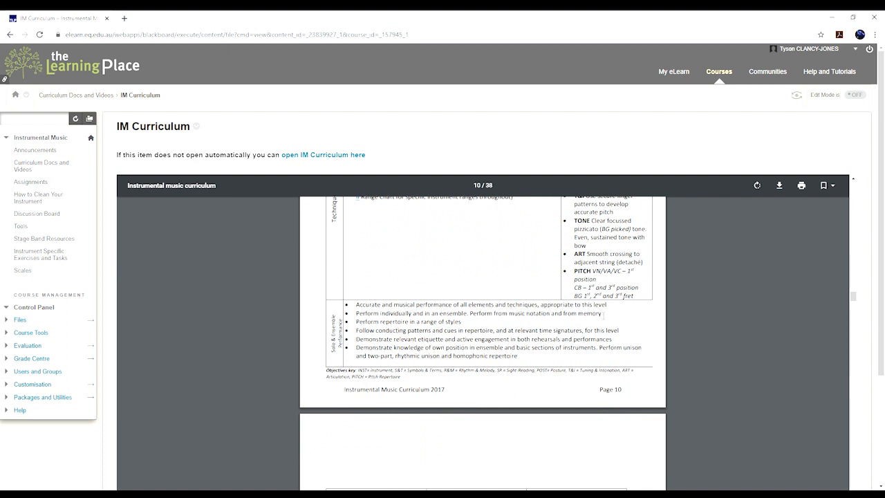
pyautogui.scroll(-3)
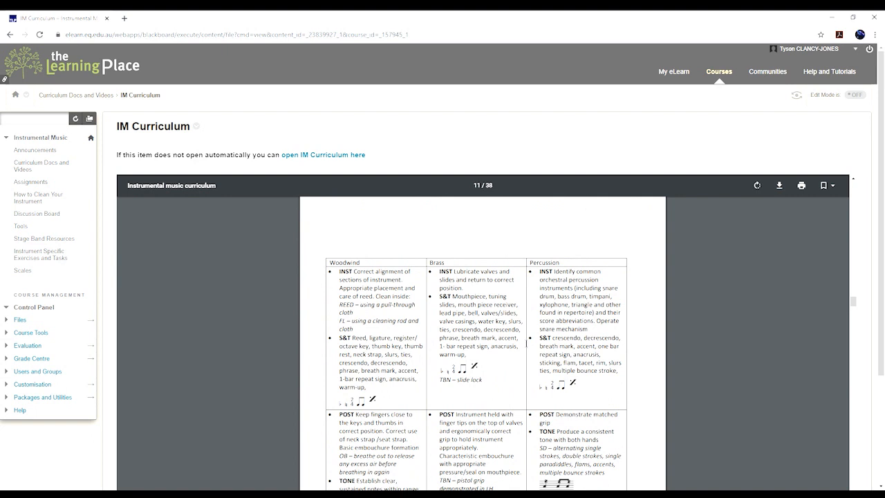
pyautogui.scroll(-3)
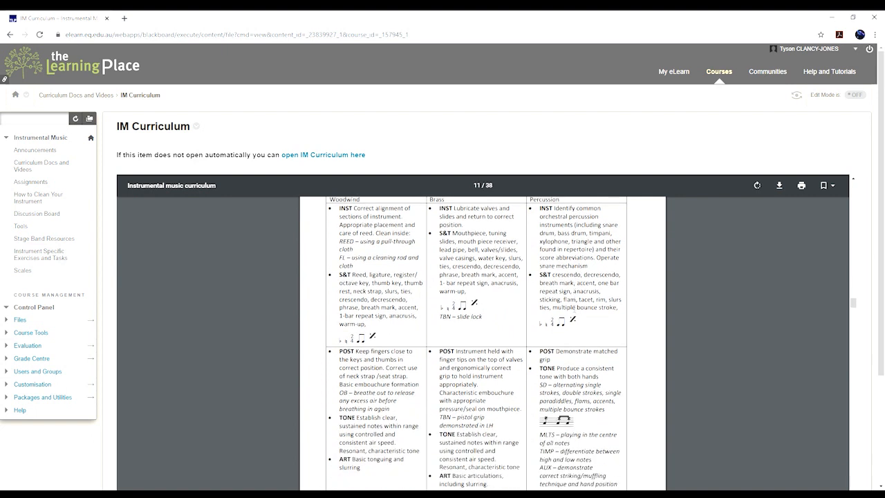
pyautogui.scroll(-3)
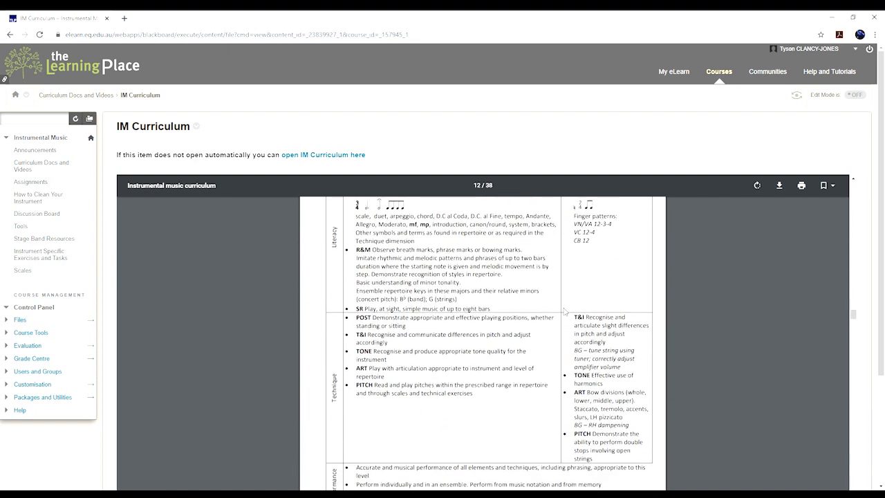
pyautogui.scroll(3)
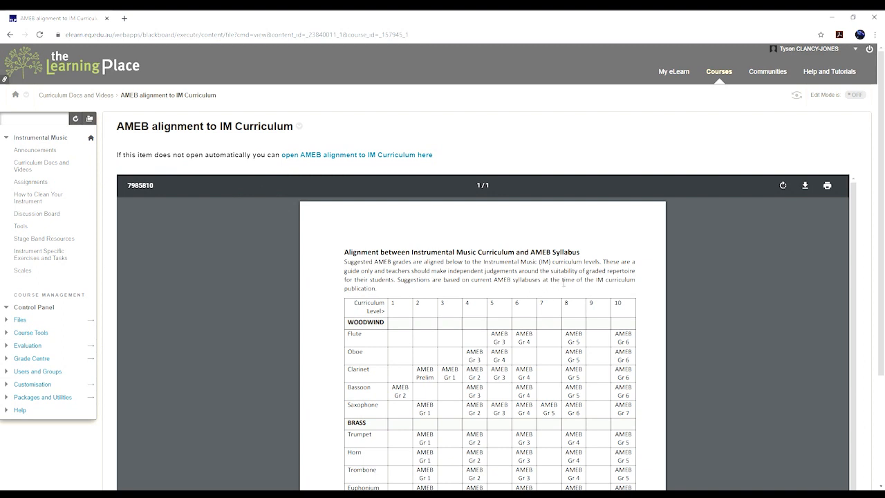
# - Read the AMEB alignment table's woodwind, brass, percussion and strings grade entries
pyautogui.scroll(-3)
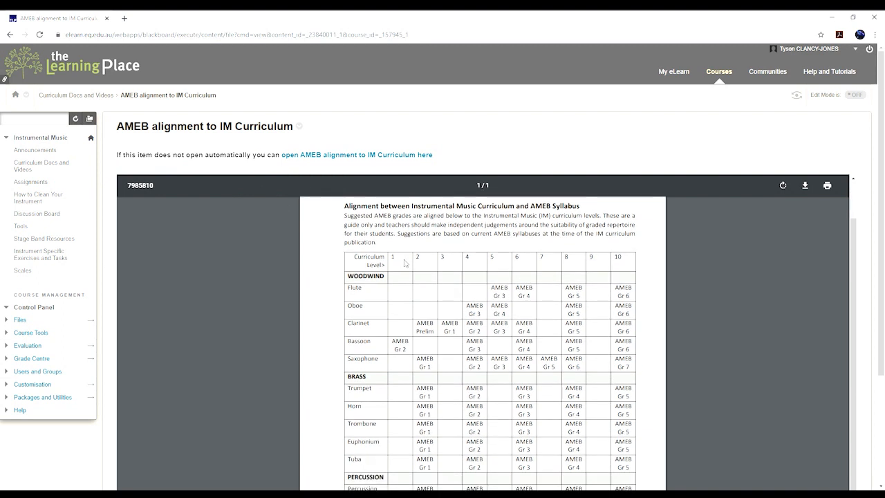
pyautogui.moveTo(629, 265)
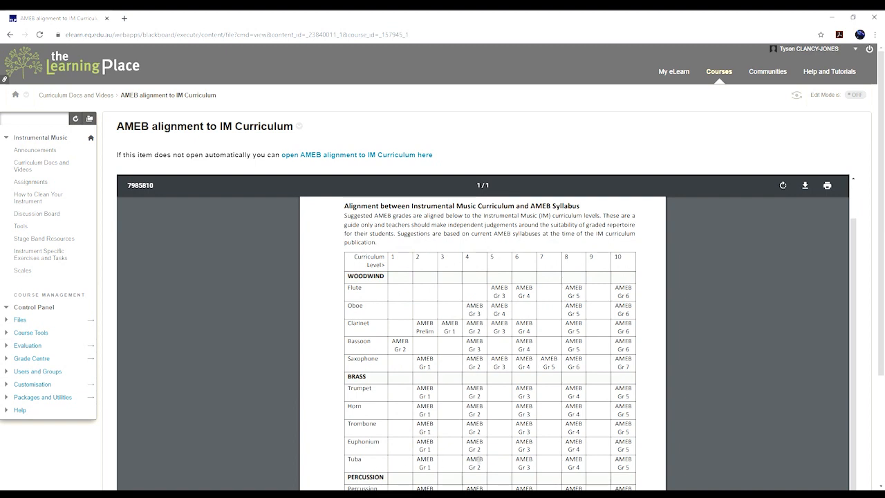
pyautogui.scroll(-3)
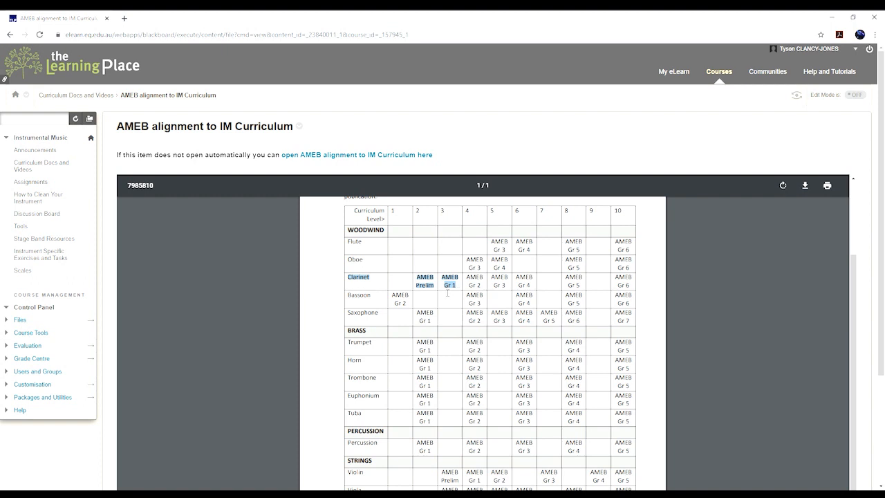
pyautogui.moveTo(462, 216)
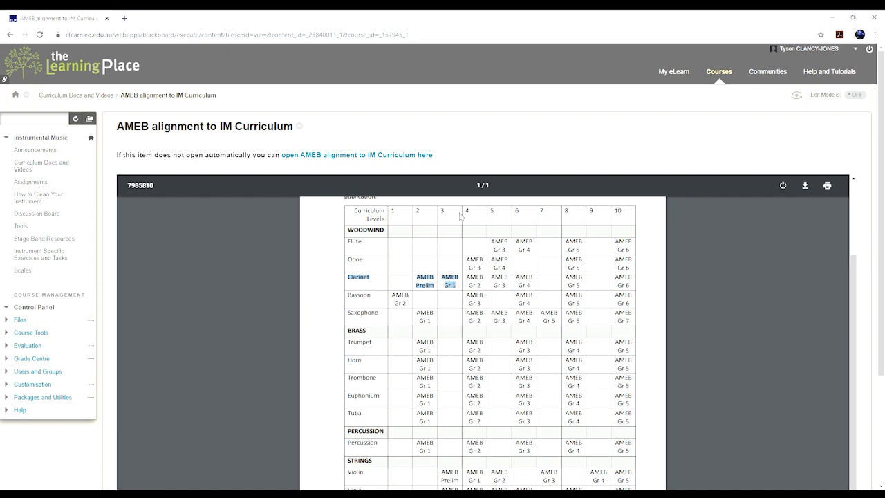
pyautogui.scroll(3)
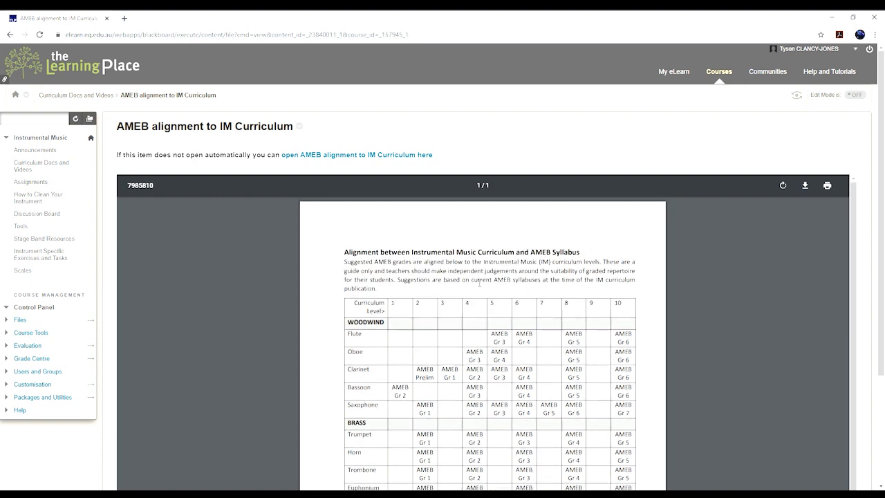
# - Bring up the IM Curriculum alignment to method books document from the Curriculum Docs list
pyautogui.click(9, 34)
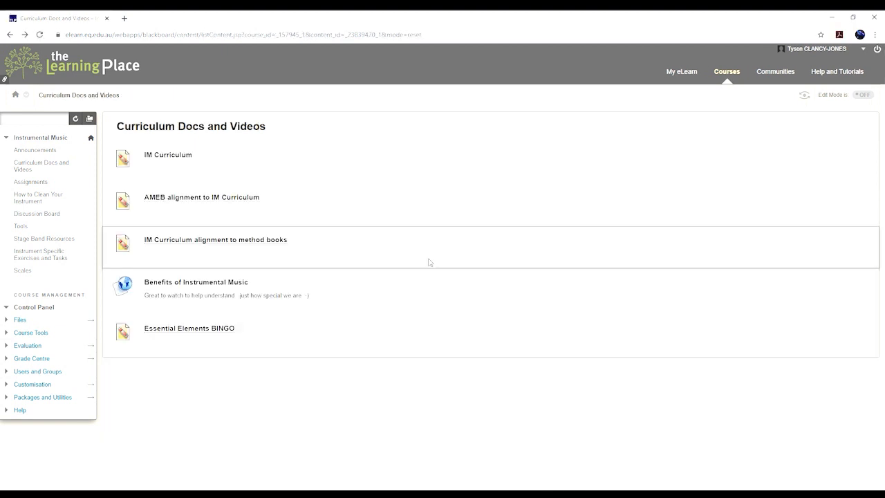
pyautogui.click(216, 239)
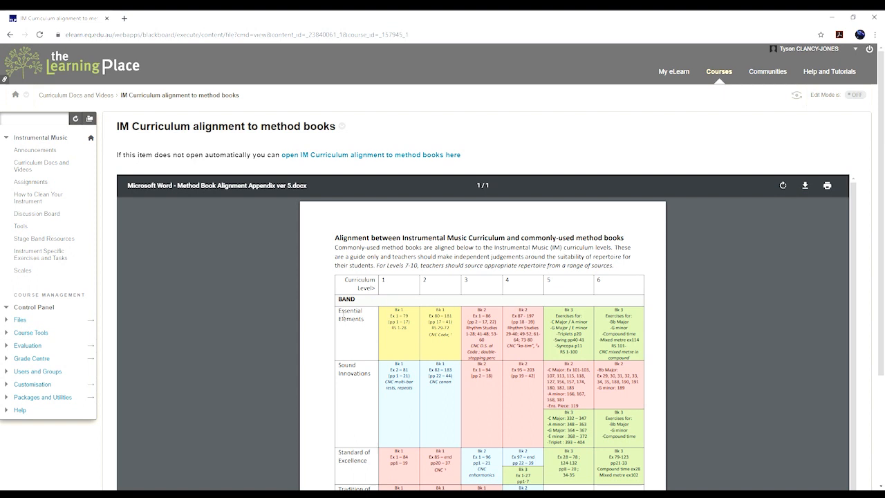
pyautogui.doubleClick(353, 315)
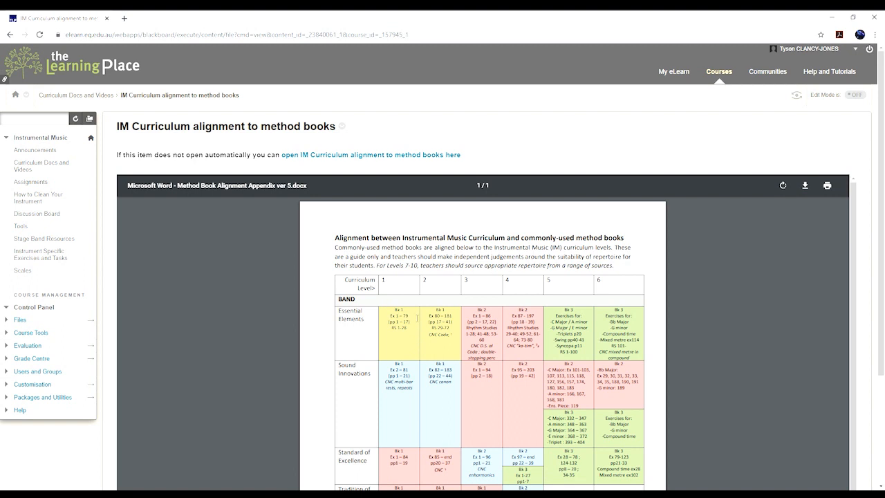
pyautogui.doubleClick(423, 282)
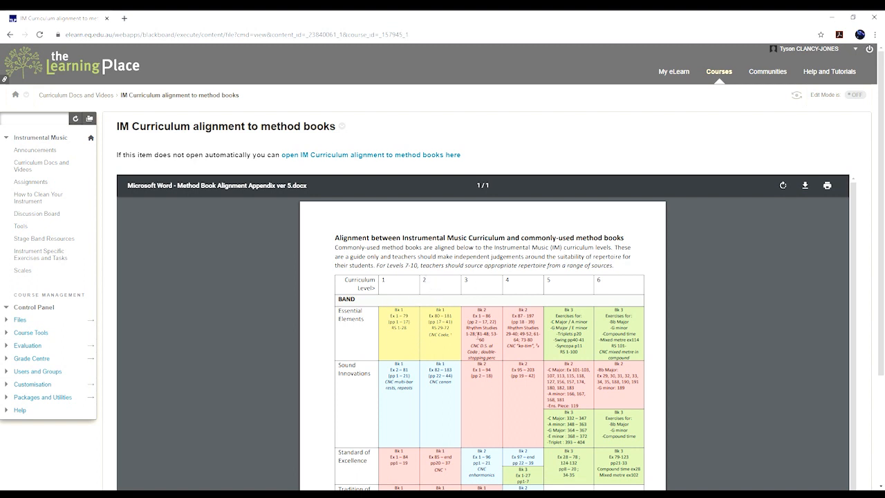
# - Read the band and strings method-book tables, then return to Curriculum Docs and Videos
pyautogui.scroll(-3)
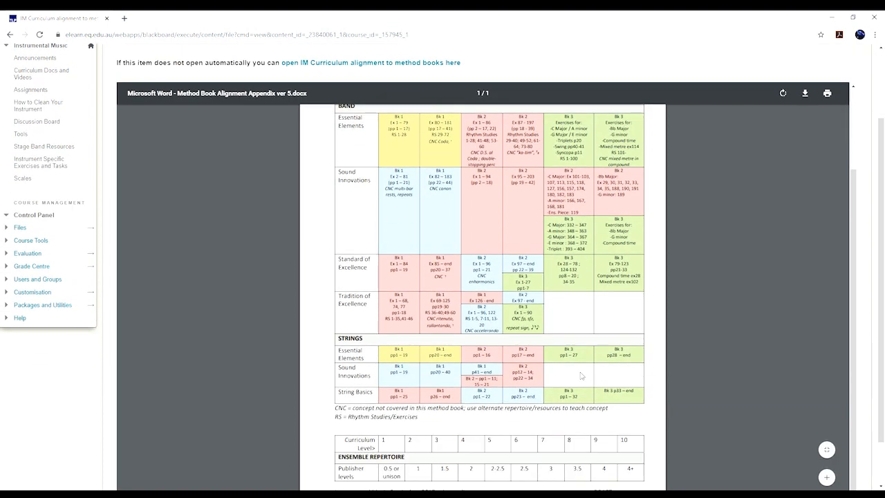
pyautogui.scroll(-3)
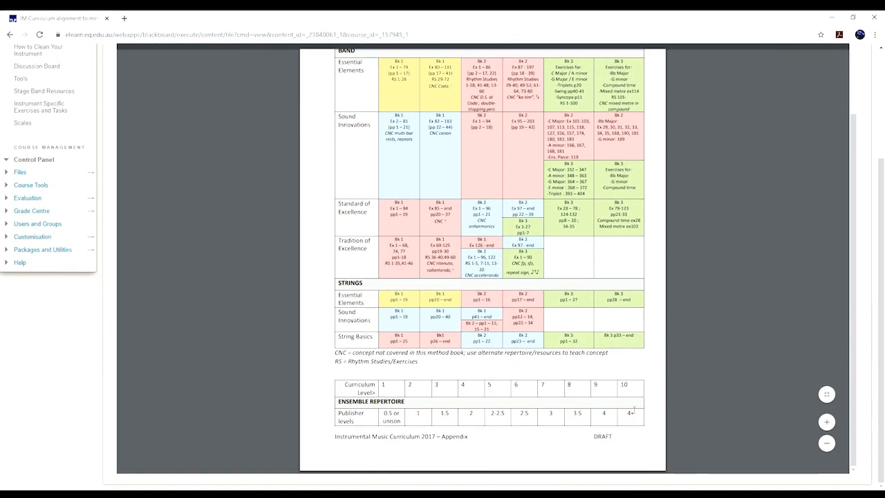
pyautogui.click(10, 35)
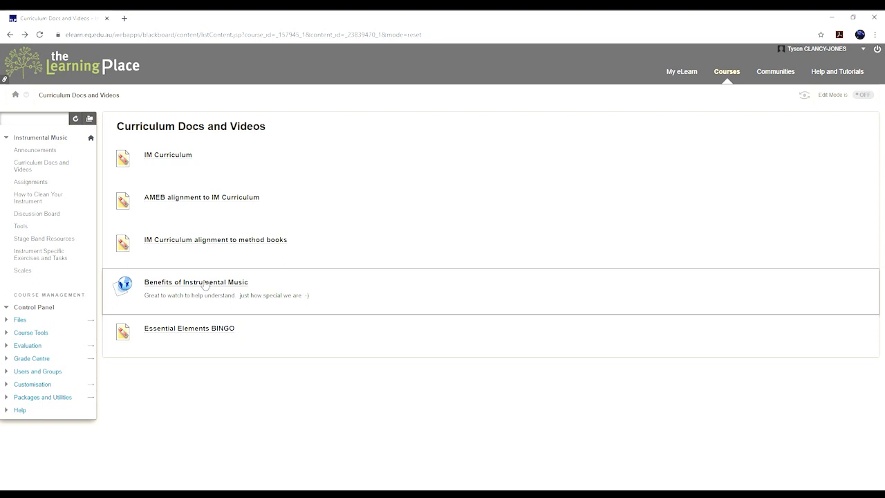
pyautogui.moveTo(202, 333)
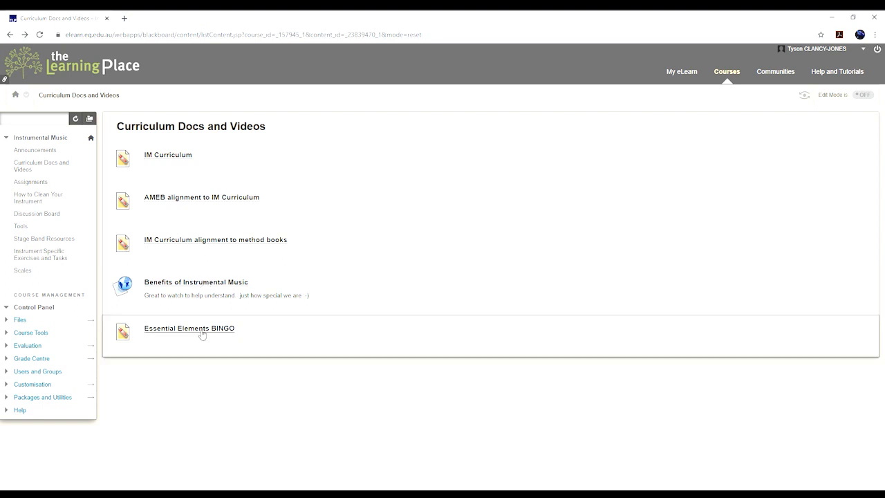
# - Download the Essential Elements BINGO resource from Curriculum Docs and Videos
pyautogui.click(188, 328)
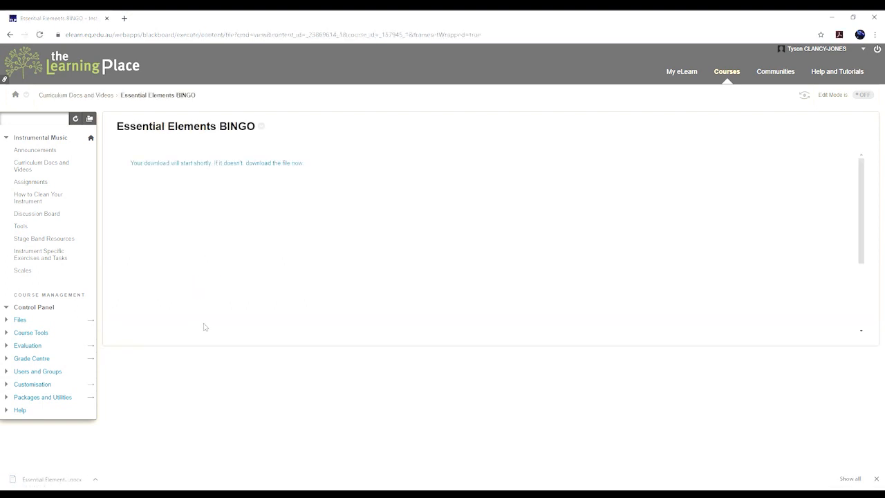
pyautogui.moveTo(230, 304)
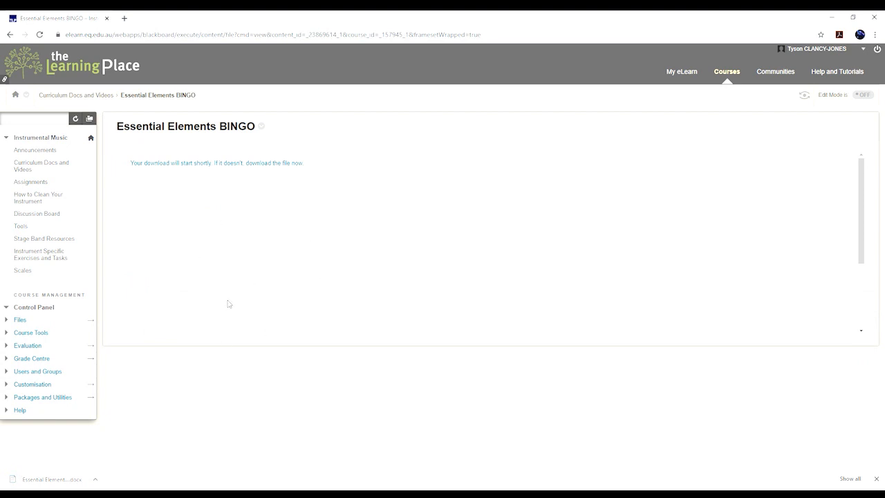
pyautogui.moveTo(237, 269)
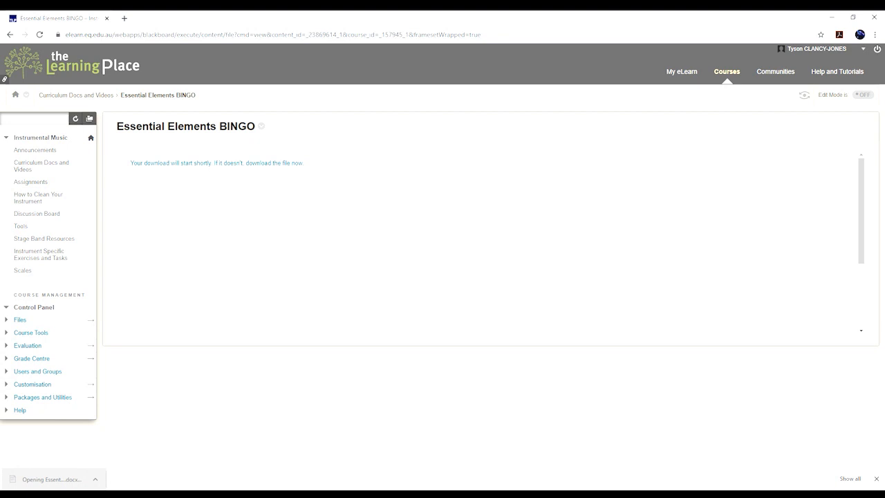
pyautogui.moveTo(750, 28)
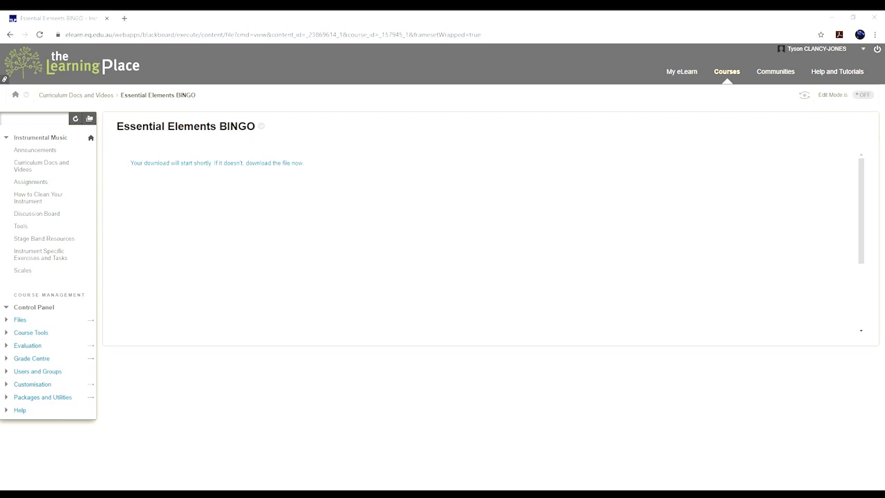
pyautogui.moveTo(348, 194)
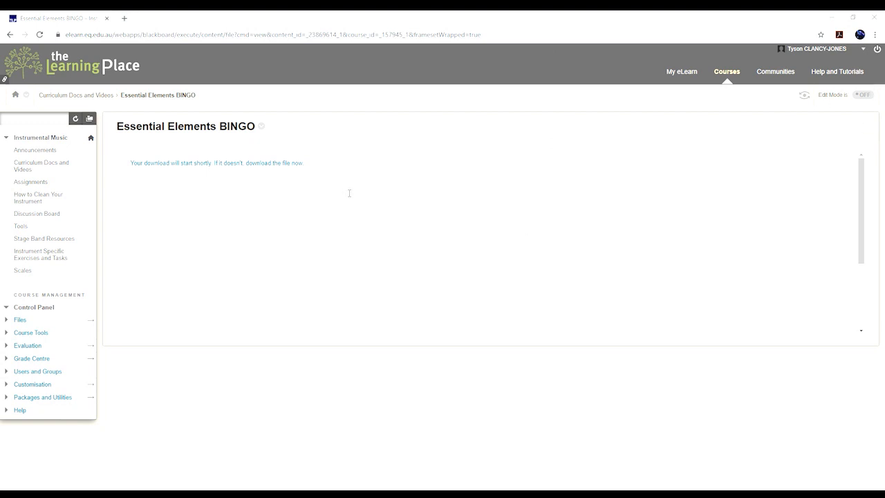
pyautogui.moveTo(210, 56)
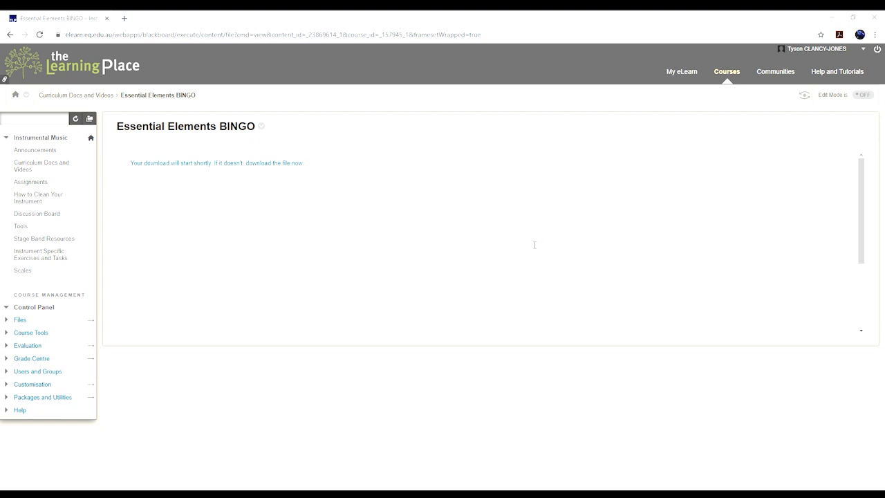
pyautogui.moveTo(382, 409)
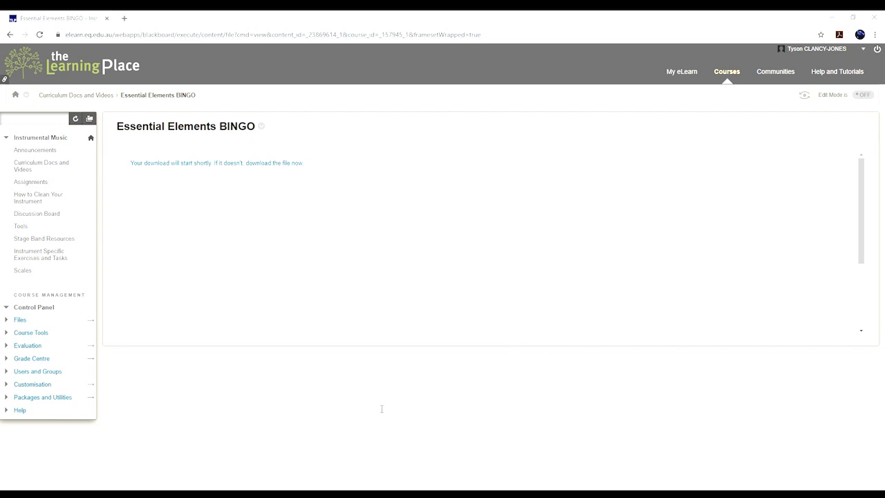
pyautogui.moveTo(416, 411)
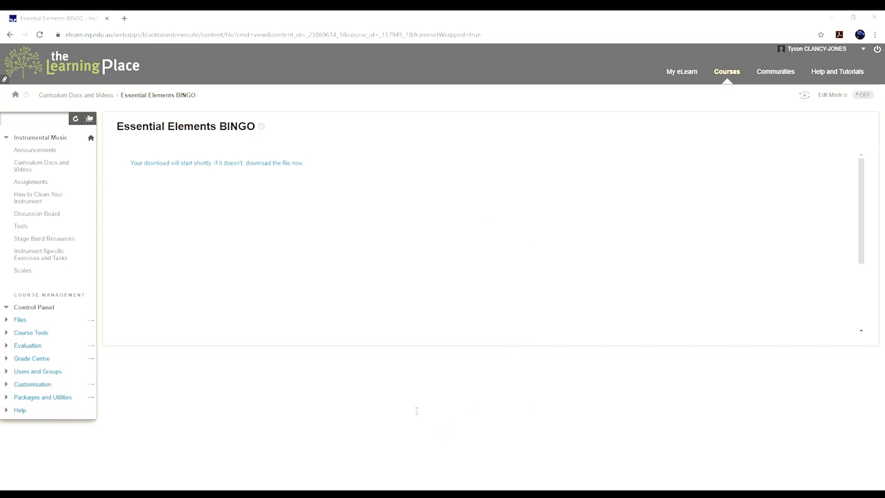
pyautogui.moveTo(454, 340)
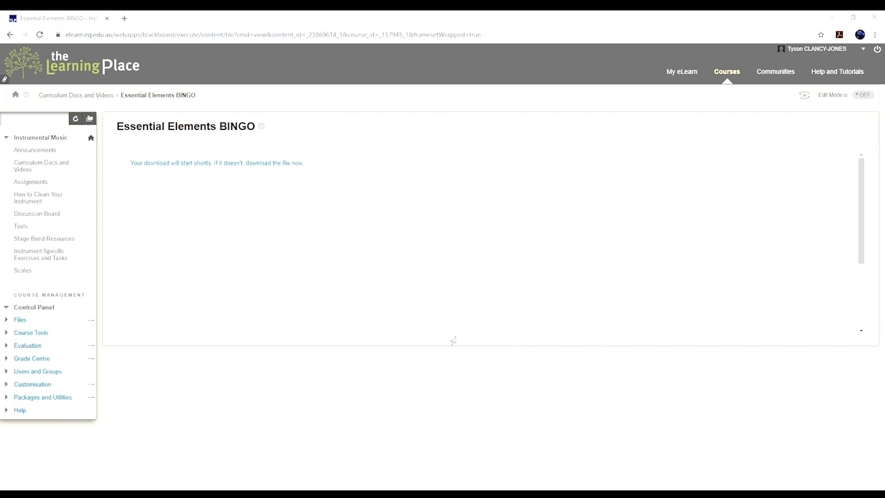
pyautogui.moveTo(523, 302)
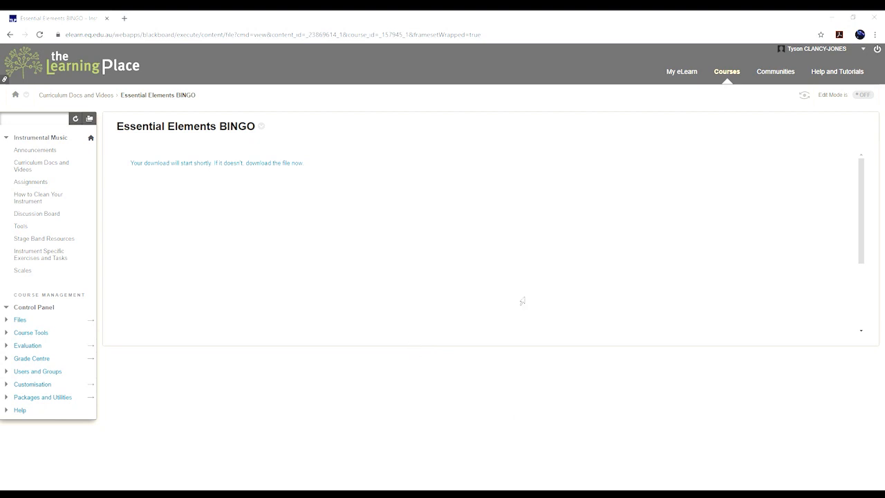
pyautogui.moveTo(545, 270)
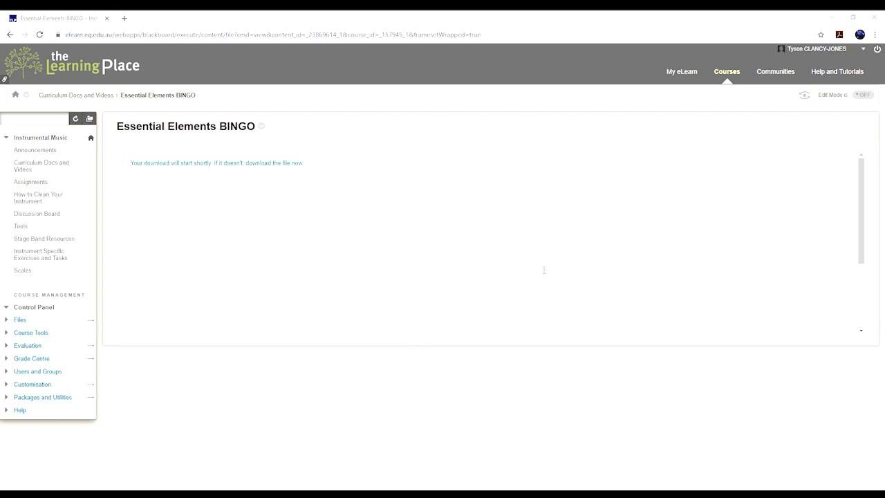
pyautogui.moveTo(614, 253)
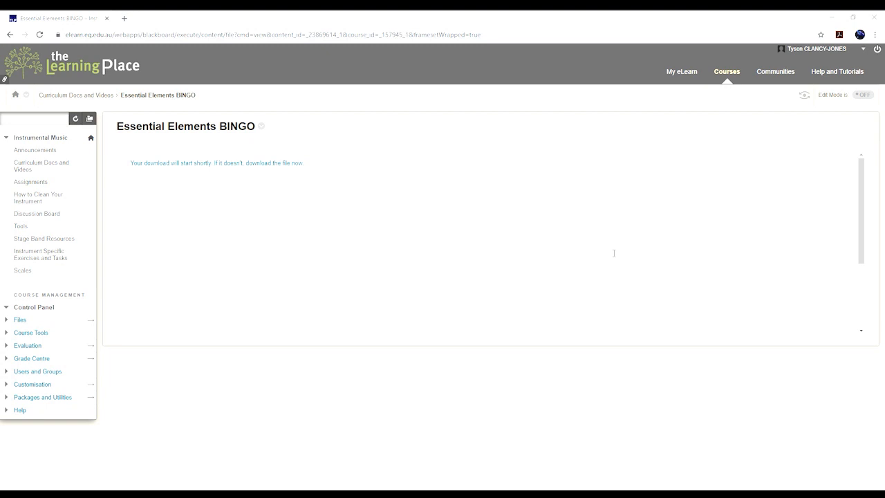
pyautogui.moveTo(243, 213)
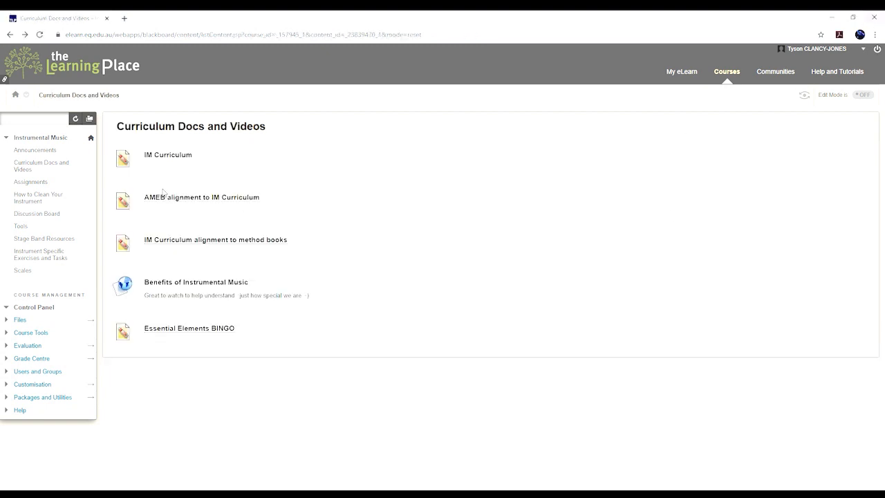
# - Browse the Level 1 theory tests inside the Assignments Online Theory Exams folder
pyautogui.click(31, 182)
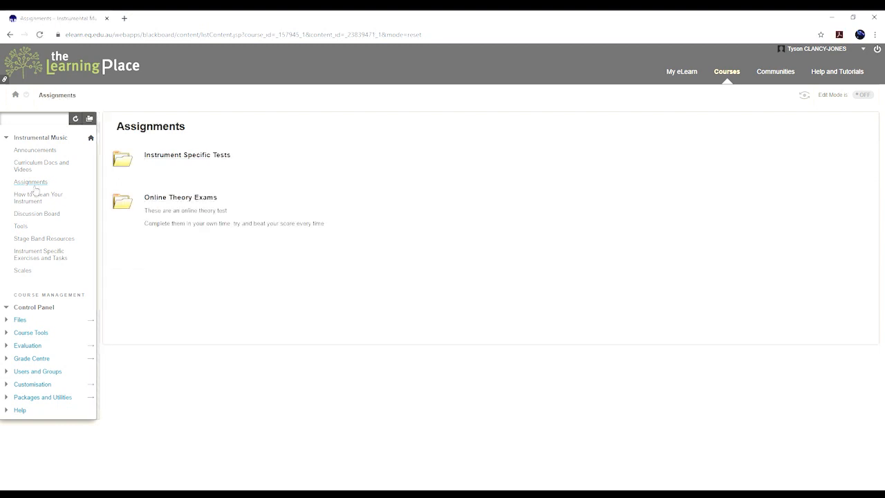
pyautogui.click(180, 196)
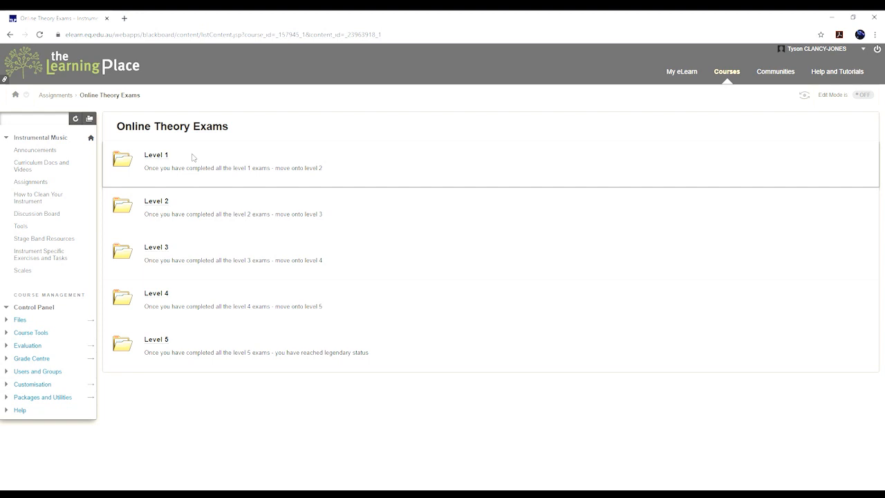
pyautogui.click(155, 155)
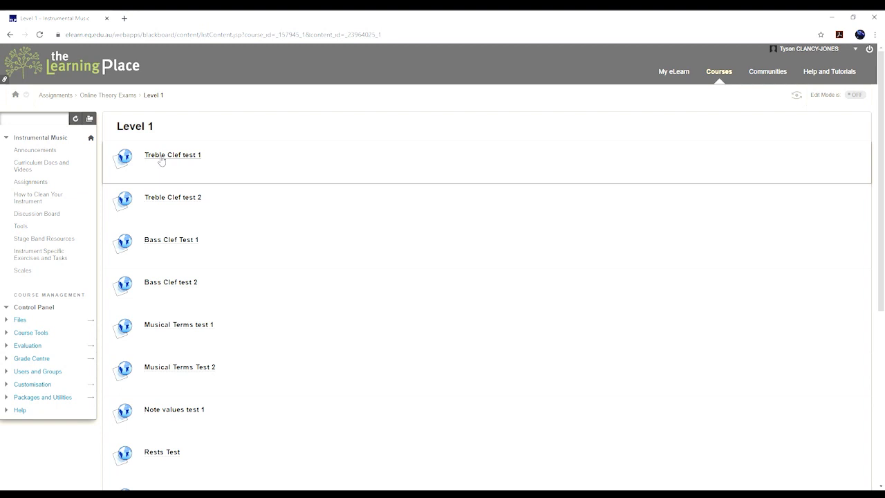
pyautogui.moveTo(199, 155)
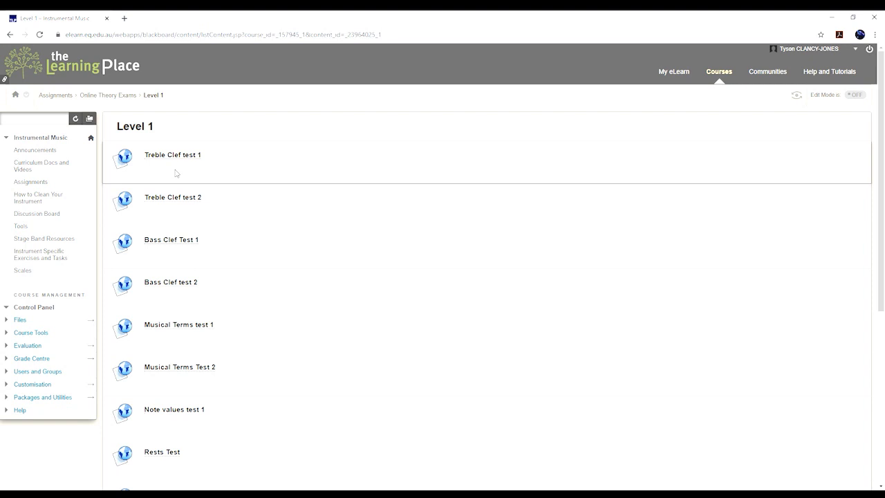
pyautogui.scroll(-3)
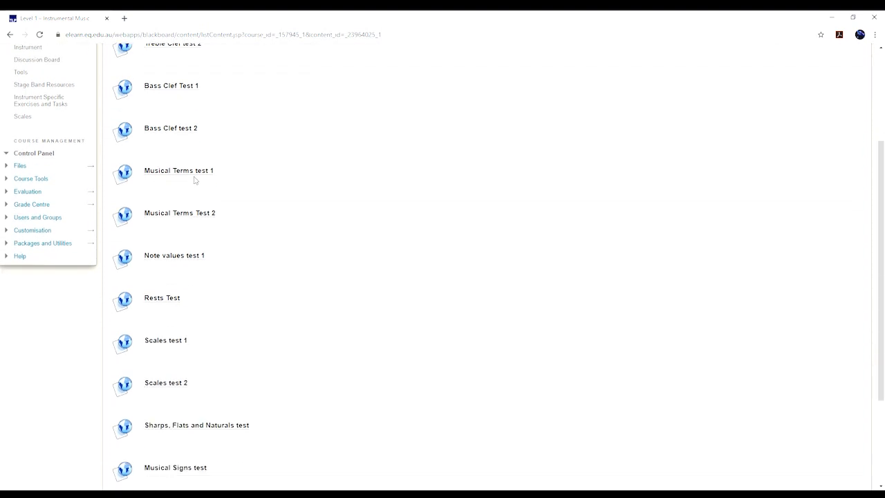
pyautogui.scroll(3)
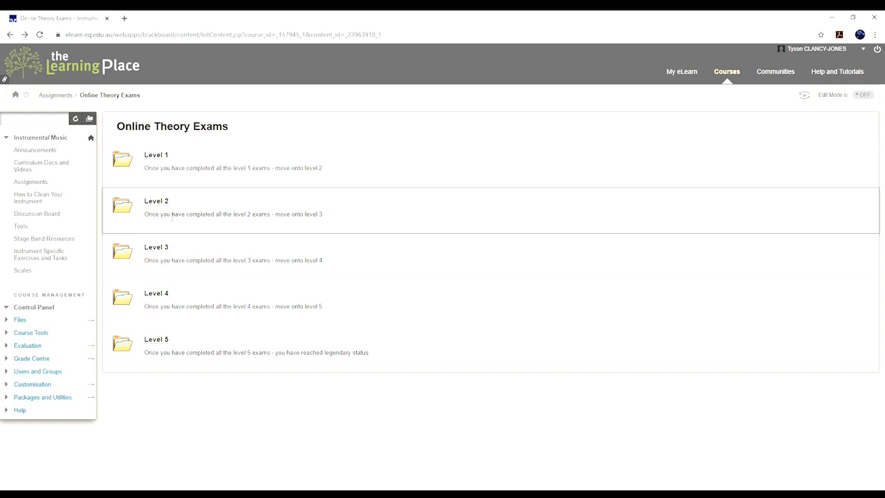
pyautogui.moveTo(136, 227)
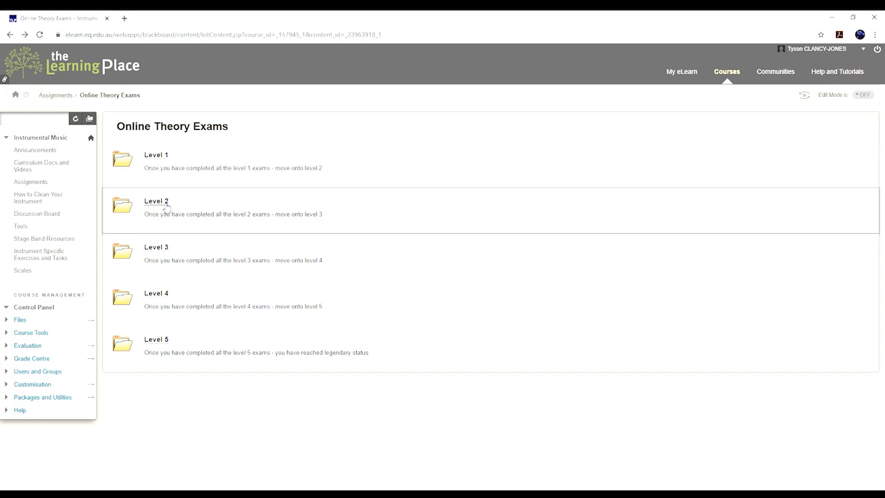
pyautogui.moveTo(153, 171)
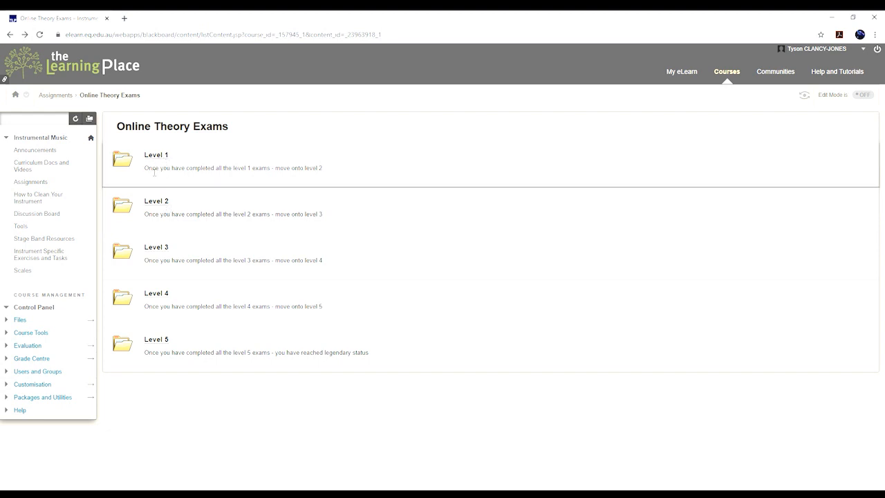
pyautogui.moveTo(171, 191)
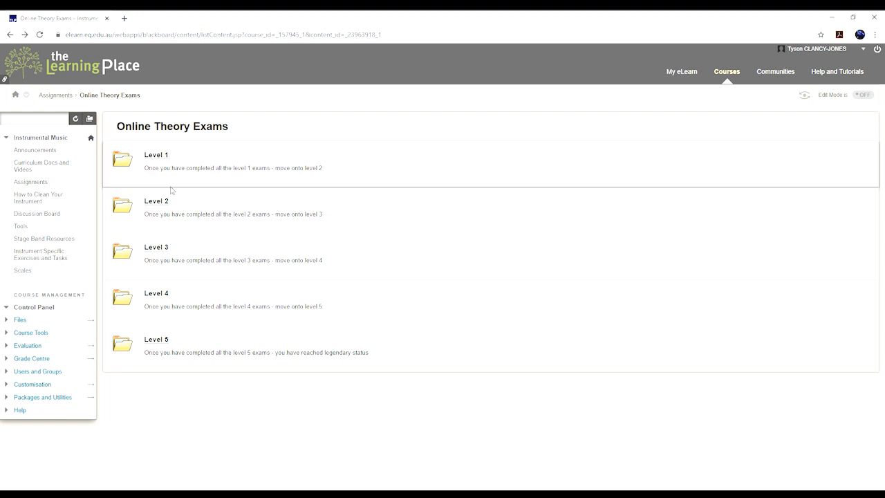
pyautogui.moveTo(155, 241)
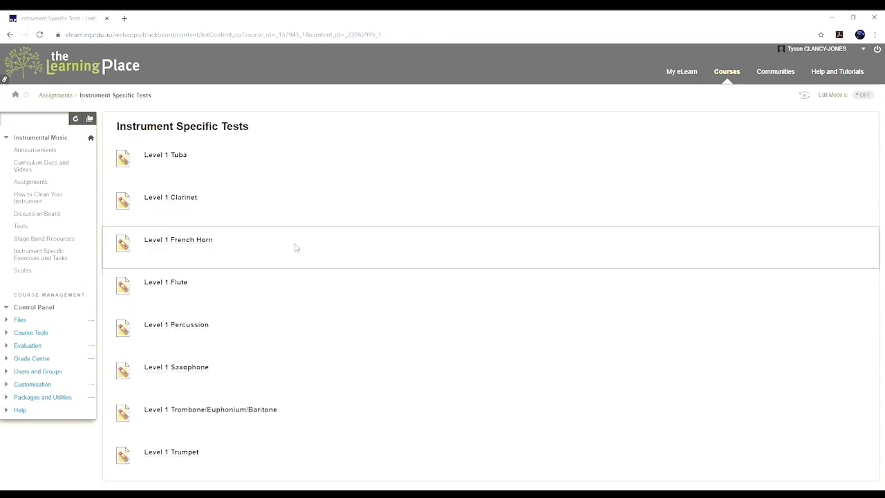
pyautogui.moveTo(262, 155)
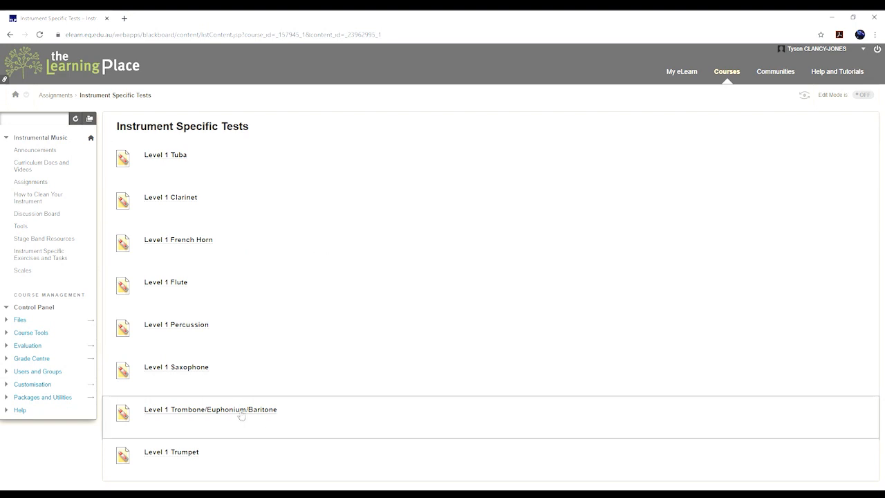
# - Read through the Level 1 Trombone/Euphonium/Baritone theory test PDF pages
pyautogui.click(210, 409)
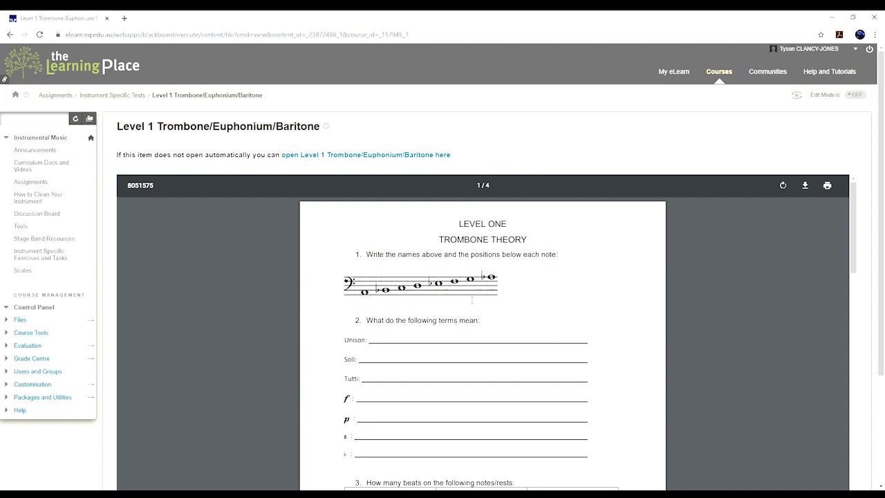
pyautogui.scroll(-3)
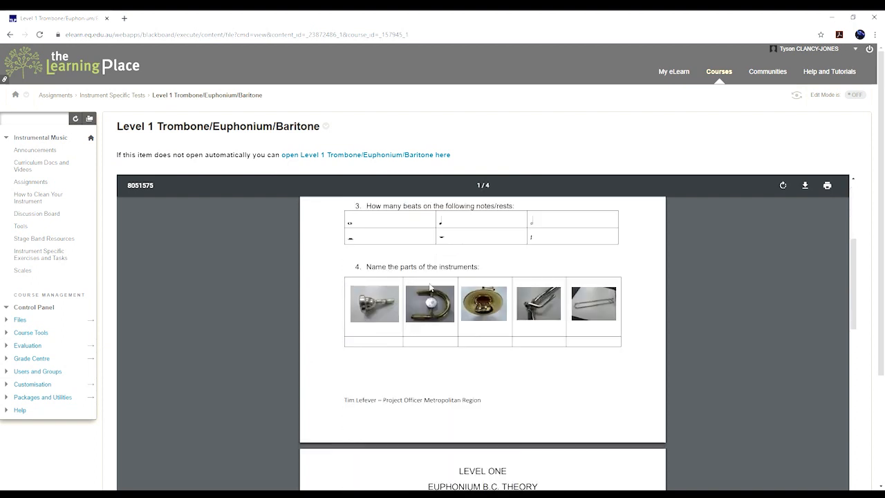
pyautogui.scroll(-3)
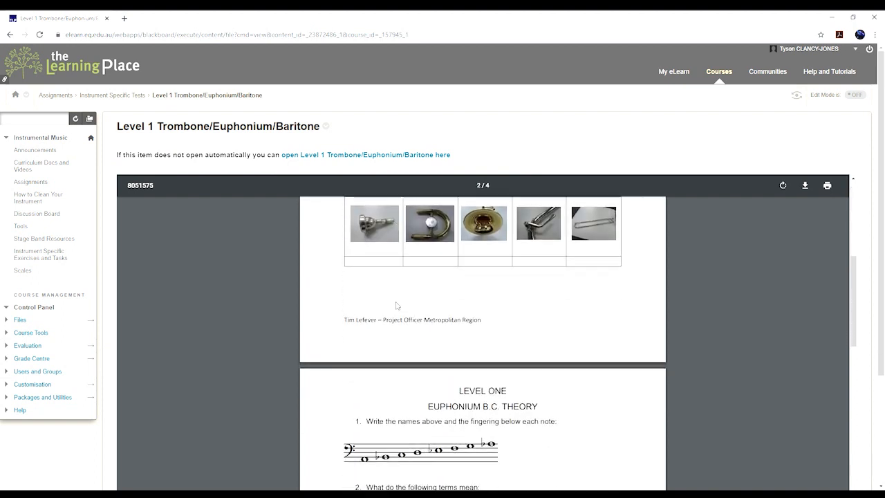
pyautogui.scroll(-3)
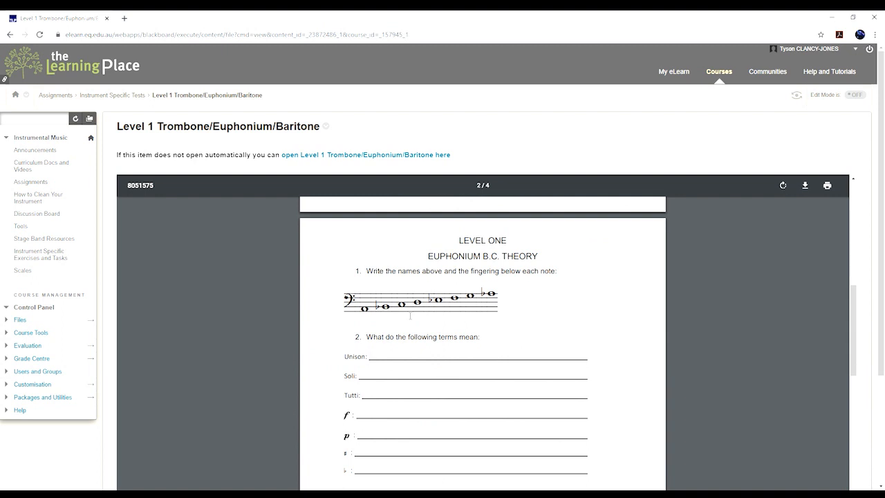
pyautogui.scroll(-3)
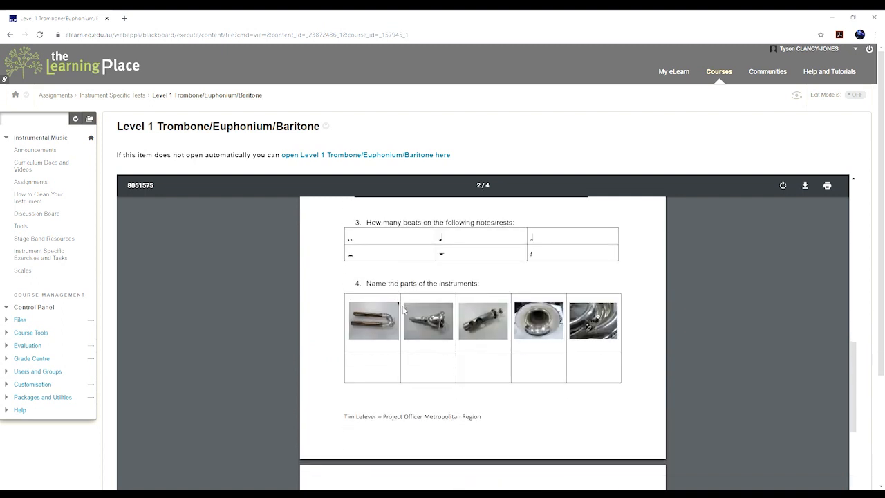
pyautogui.scroll(-3)
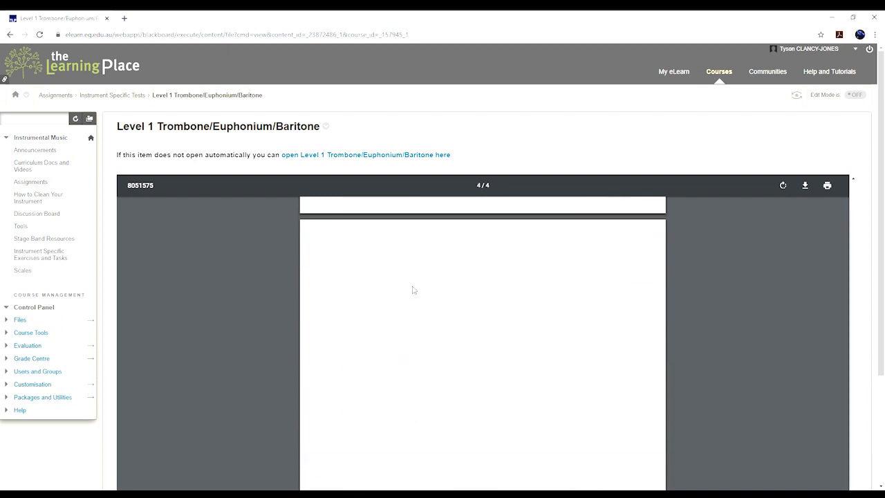
pyautogui.scroll(3)
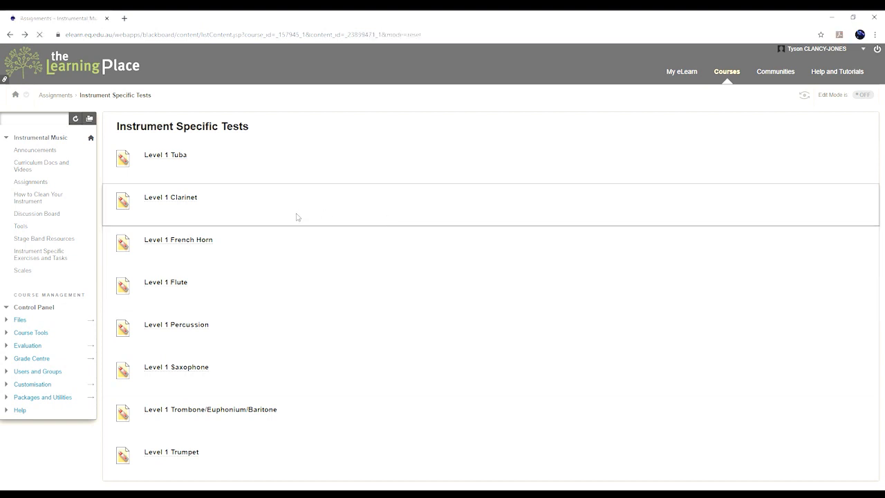
# - Reach the Blackboard Collaborate sessions page through the course Tools list
pyautogui.click(31, 181)
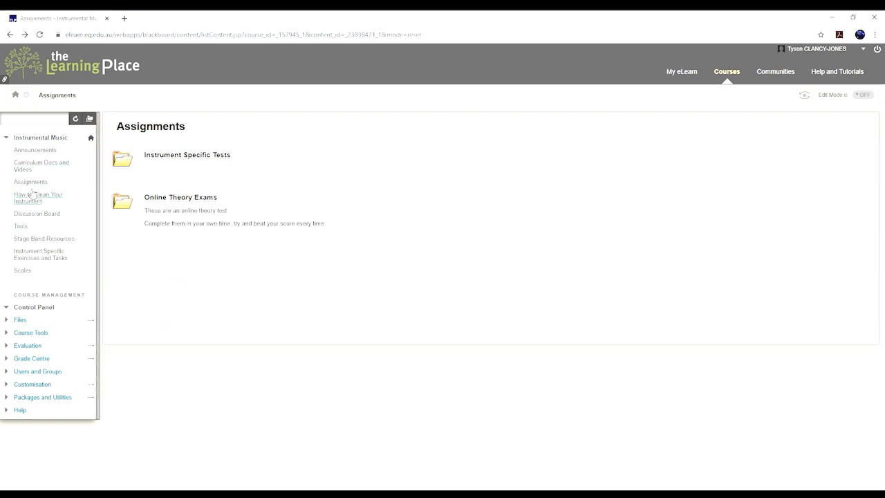
pyautogui.click(39, 198)
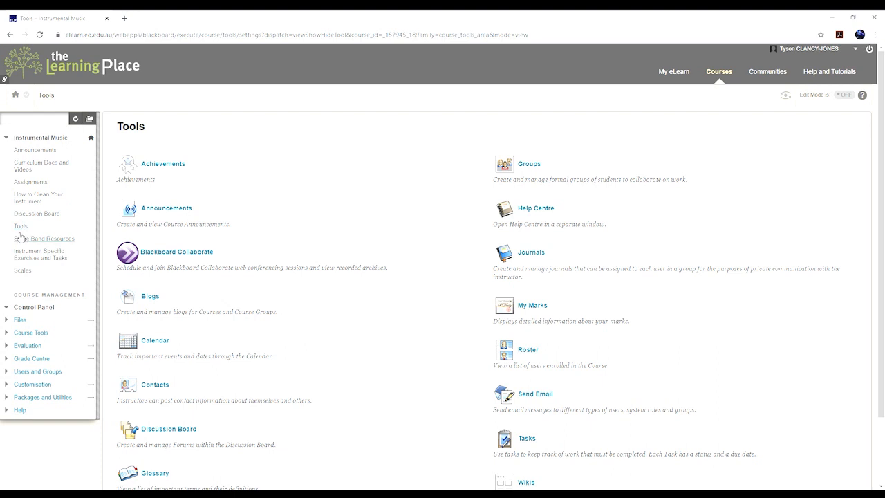
pyautogui.moveTo(8, 220)
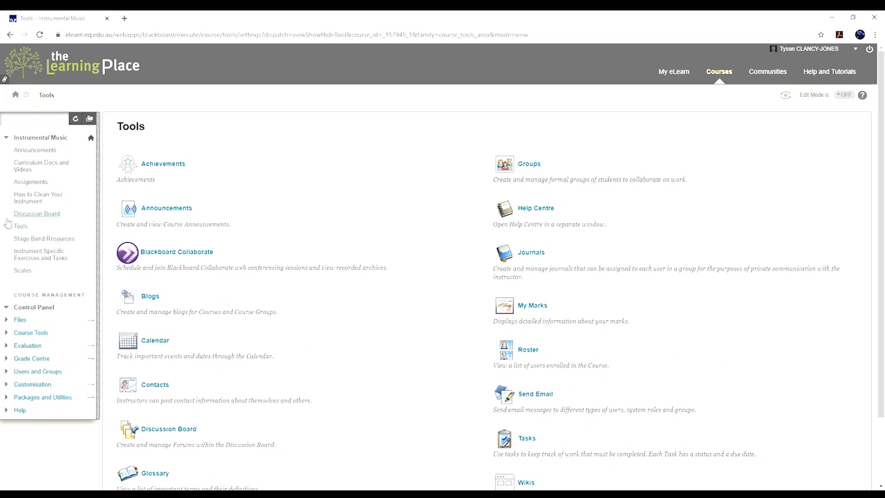
pyautogui.moveTo(196, 253)
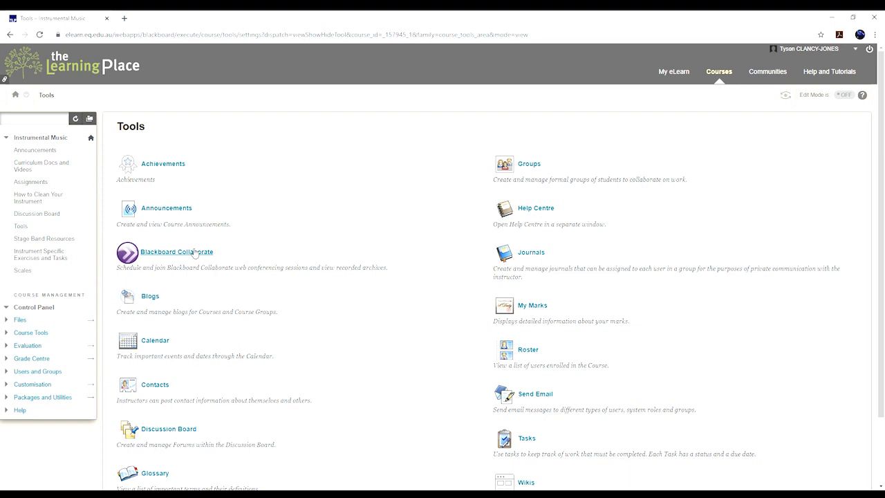
pyautogui.click(177, 251)
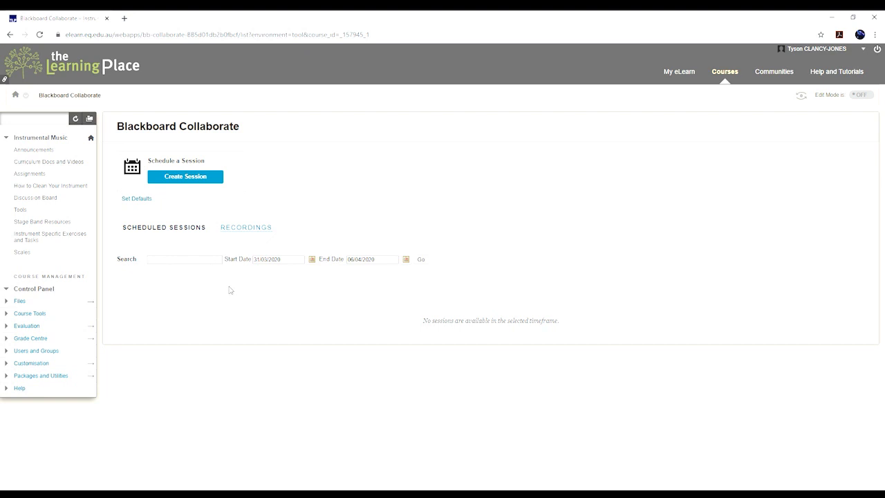
pyautogui.moveTo(199, 285)
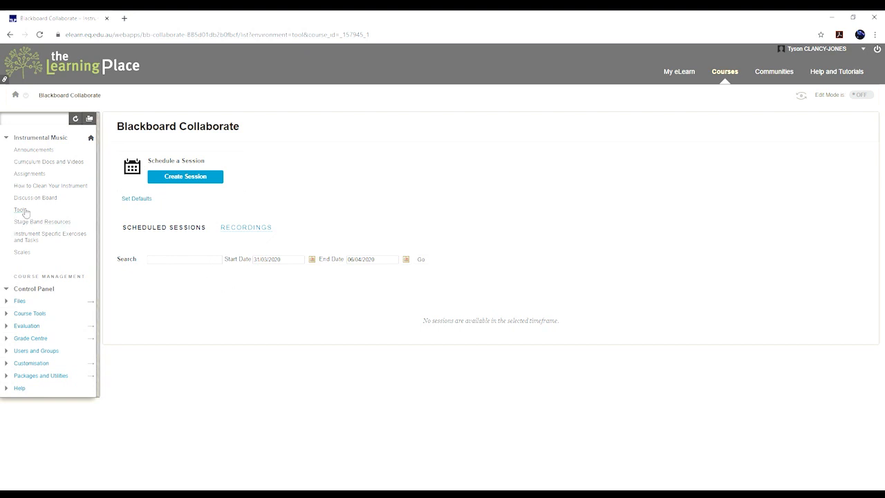
# - View the Afro Bossa Reed 1 part from the Stage Band Resources folders
pyautogui.click(42, 221)
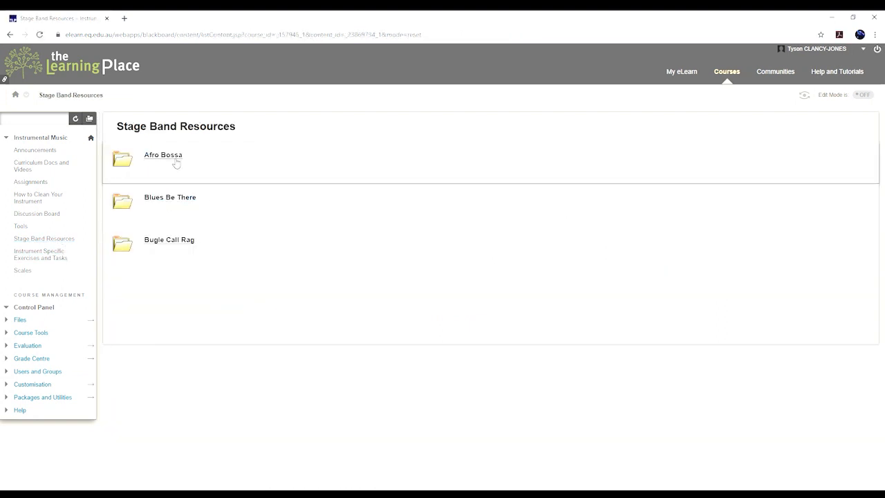
pyautogui.click(163, 155)
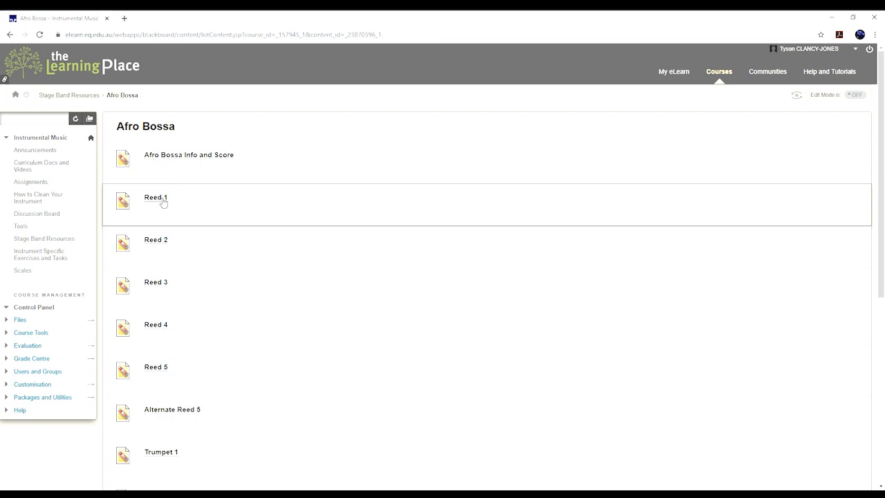
pyautogui.click(155, 196)
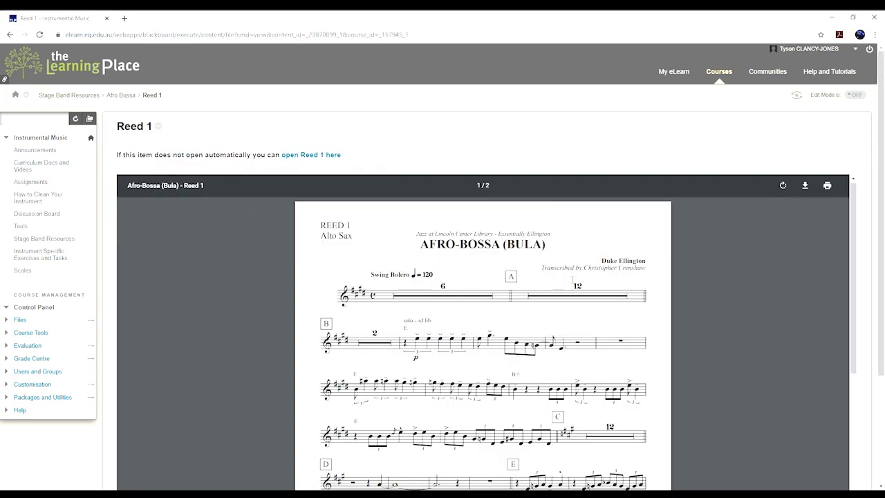
pyautogui.scroll(-3)
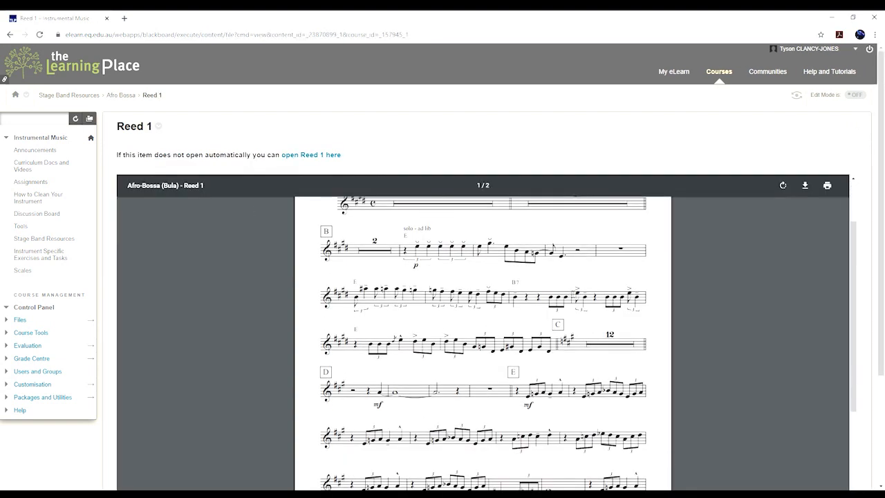
pyautogui.scroll(3)
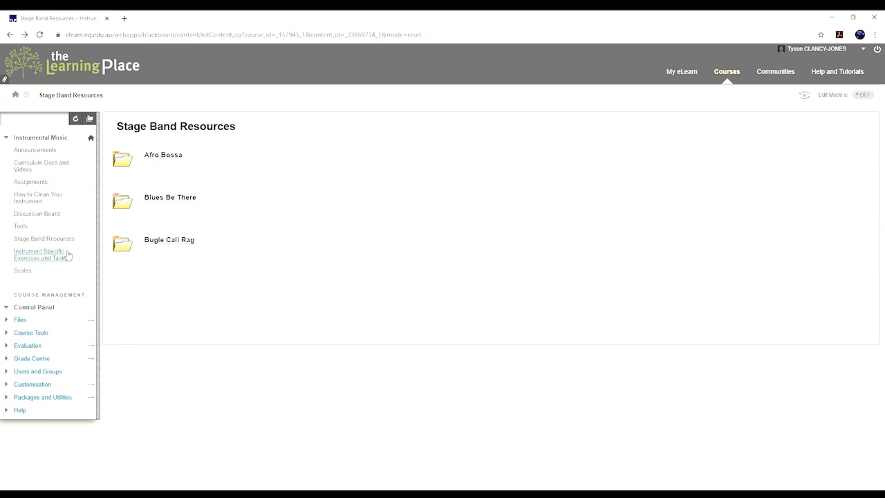
# - View Bass Clef Slur exercises 1 from the Brass folder of Instrument Specific Exercises
pyautogui.click(39, 254)
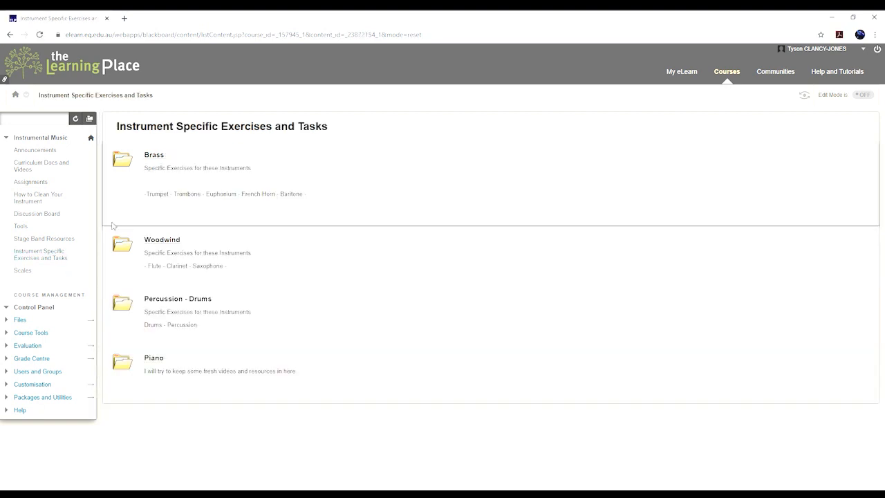
pyautogui.moveTo(307, 174)
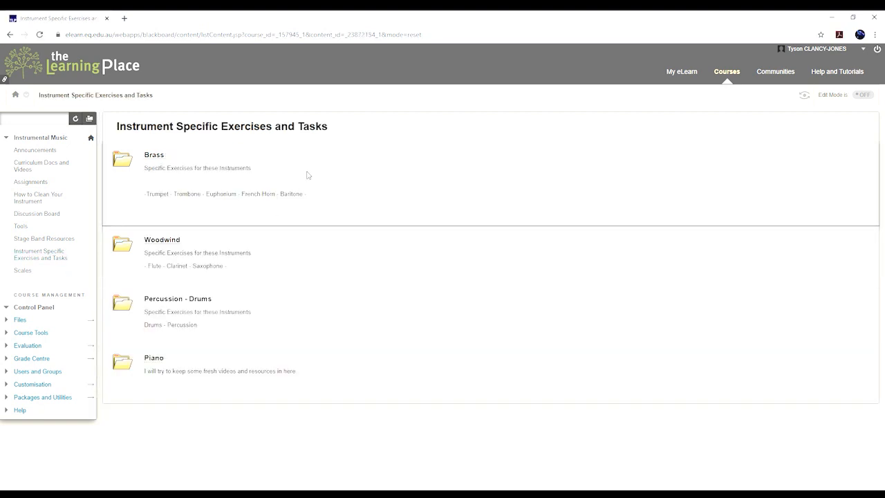
pyautogui.click(153, 155)
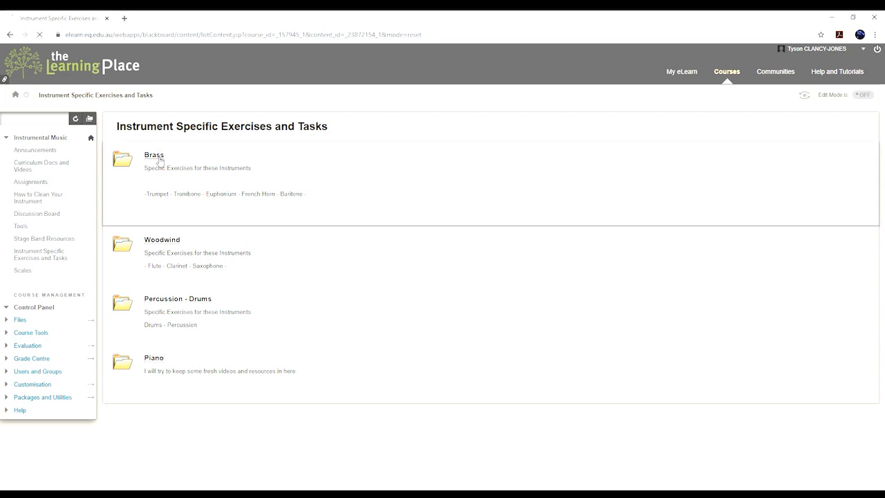
pyautogui.click(153, 155)
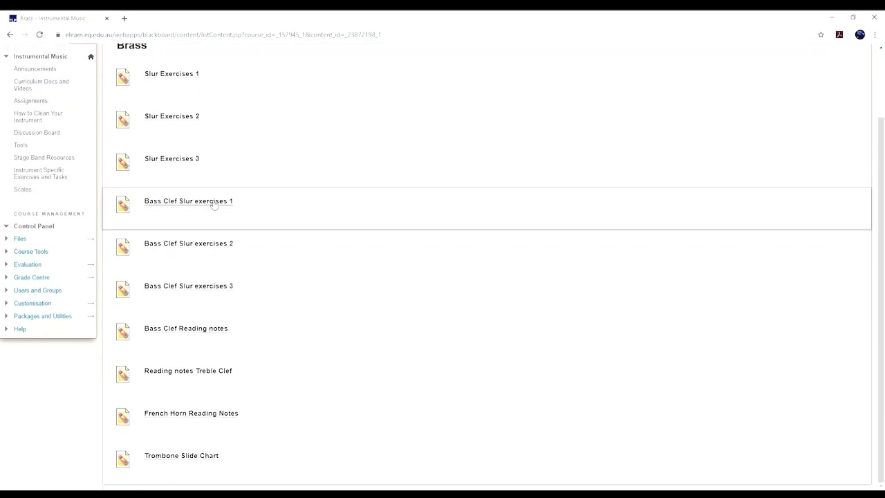
pyautogui.click(188, 200)
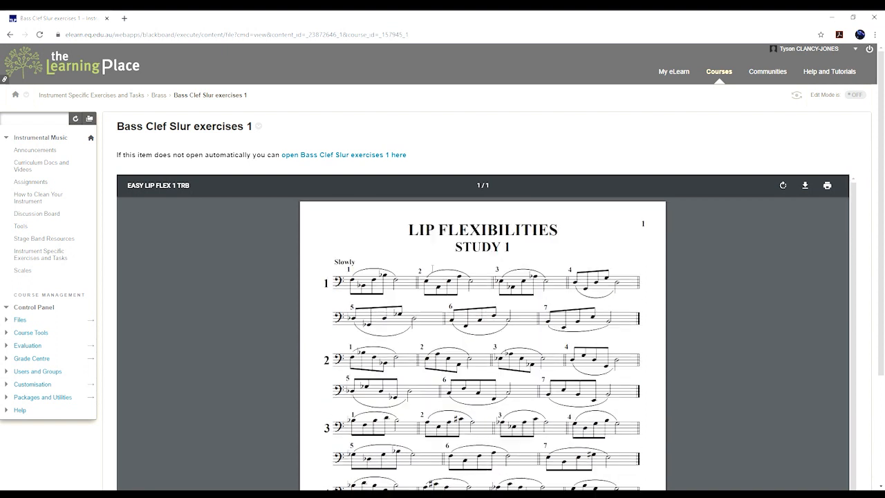
# - Return through Brass to the Instrument Specific Exercises and Tasks folders
pyautogui.click(8, 35)
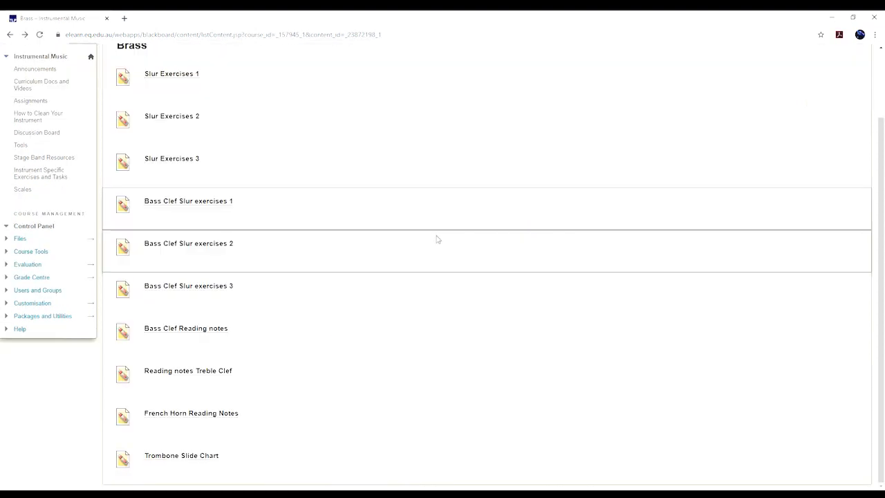
pyautogui.moveTo(191, 398)
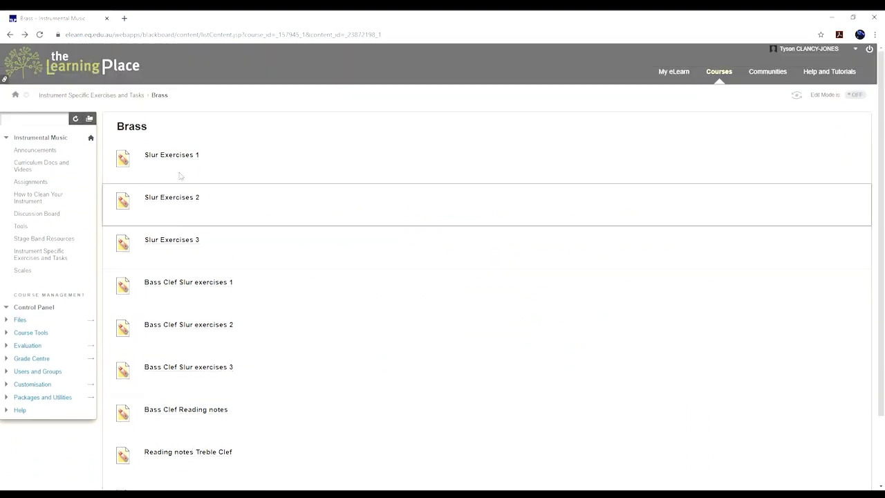
pyautogui.click(172, 155)
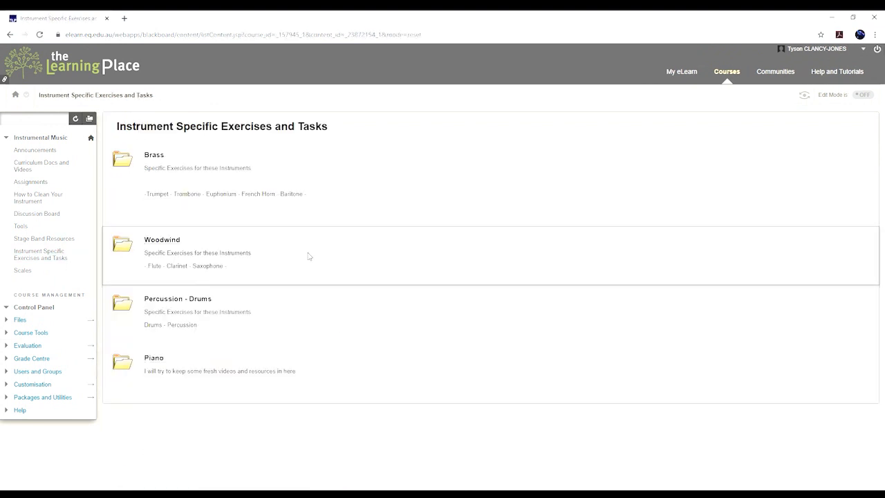
pyautogui.click(162, 239)
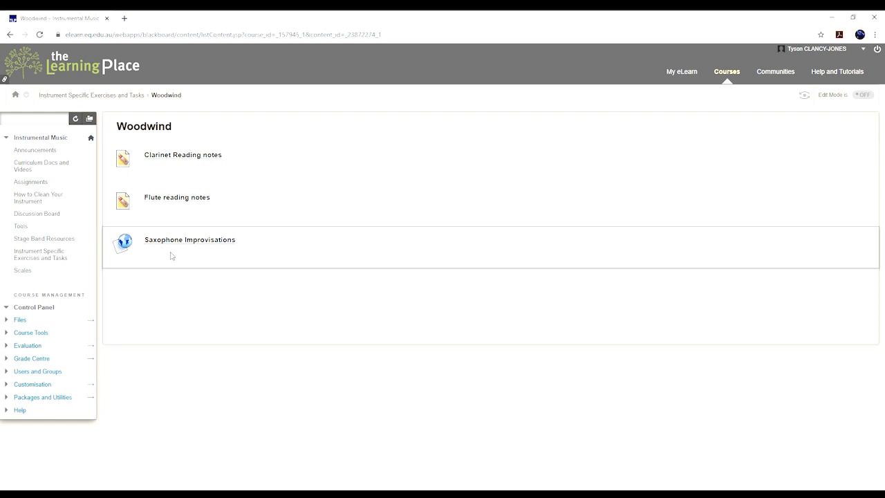
pyautogui.moveTo(155, 202)
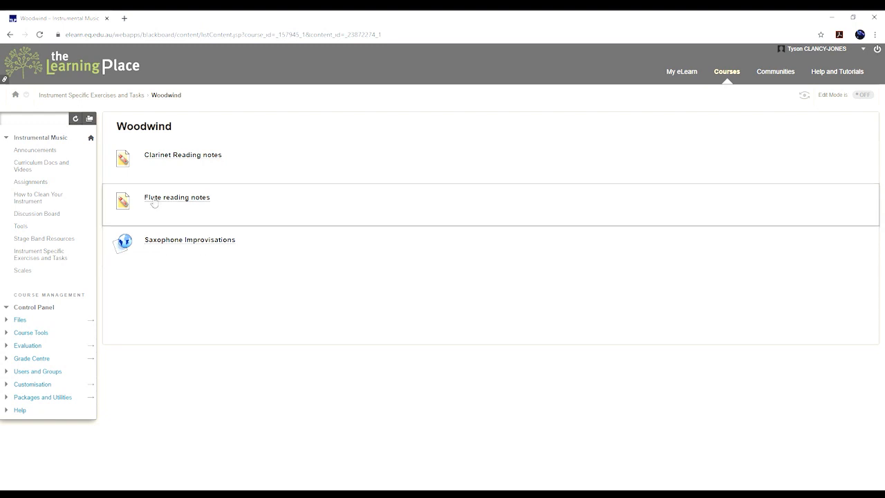
pyautogui.click(177, 197)
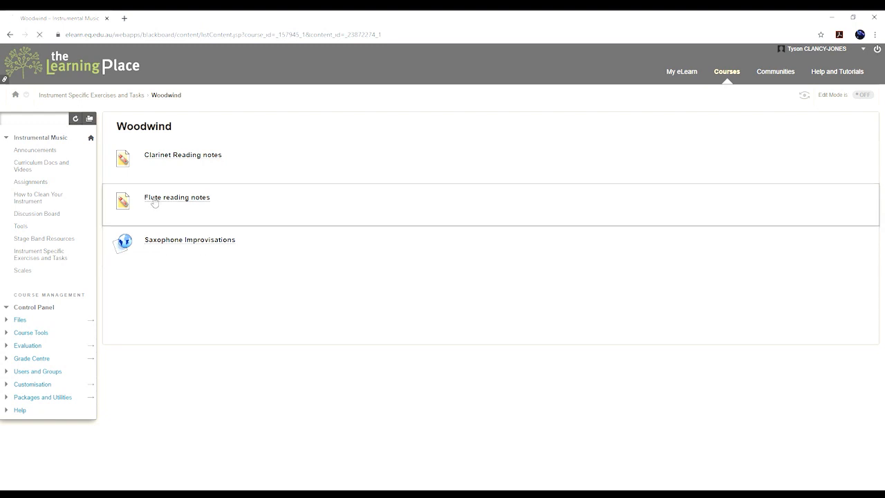
pyautogui.click(177, 197)
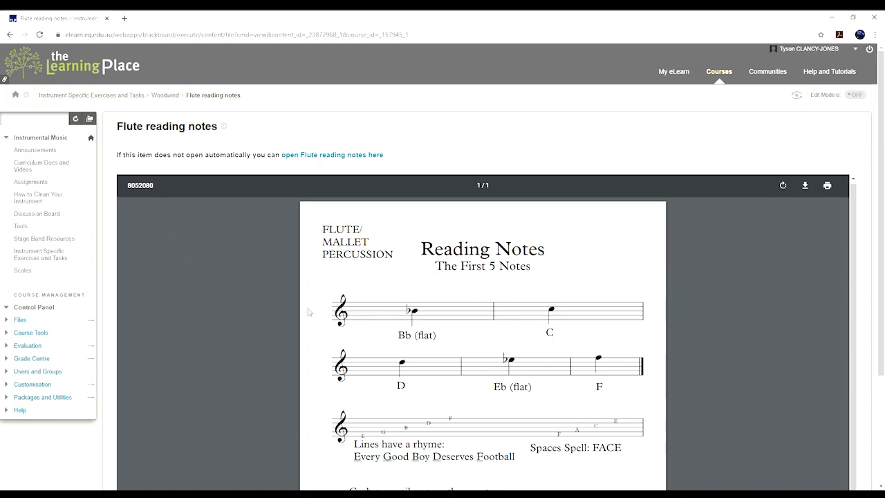
pyautogui.click(8, 35)
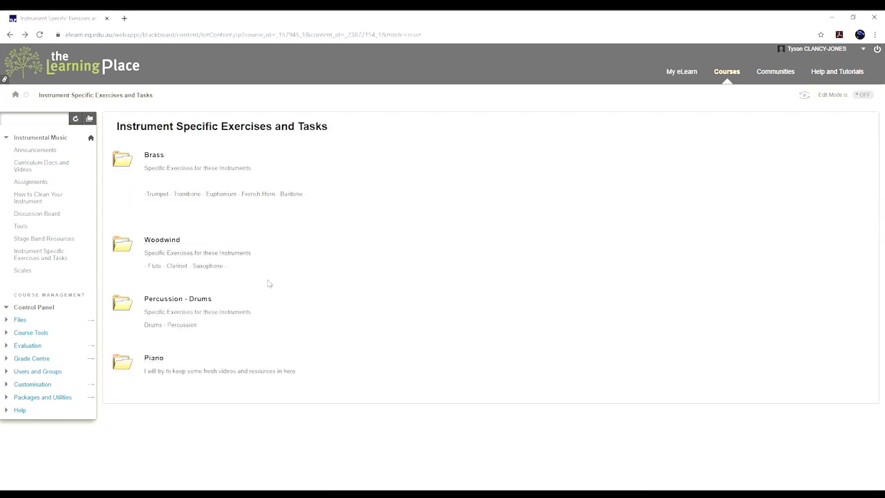
pyautogui.moveTo(191, 289)
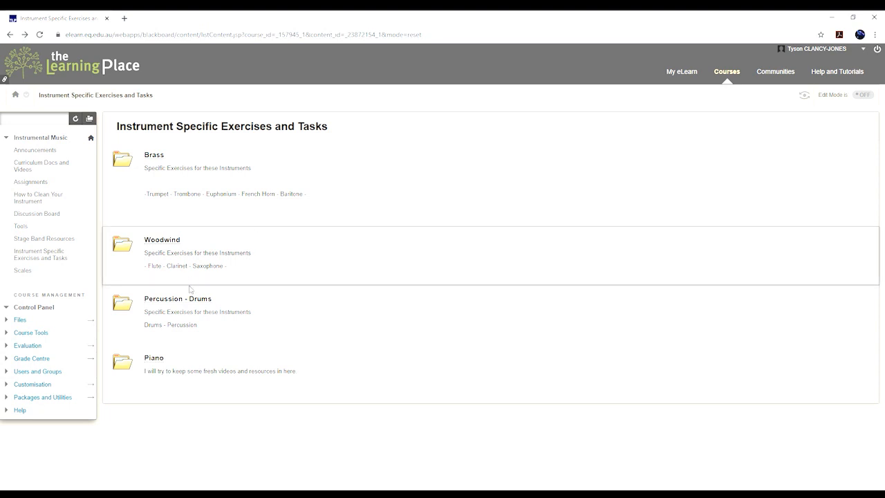
# - View the Wilcoxin Snare Drum Book from Percussion - Drums, then return to the exercises overview
pyautogui.click(177, 298)
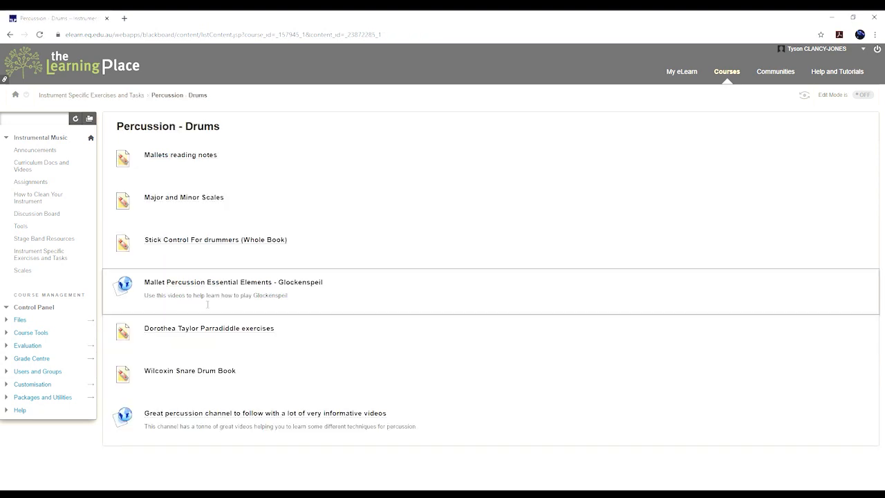
pyautogui.moveTo(182, 390)
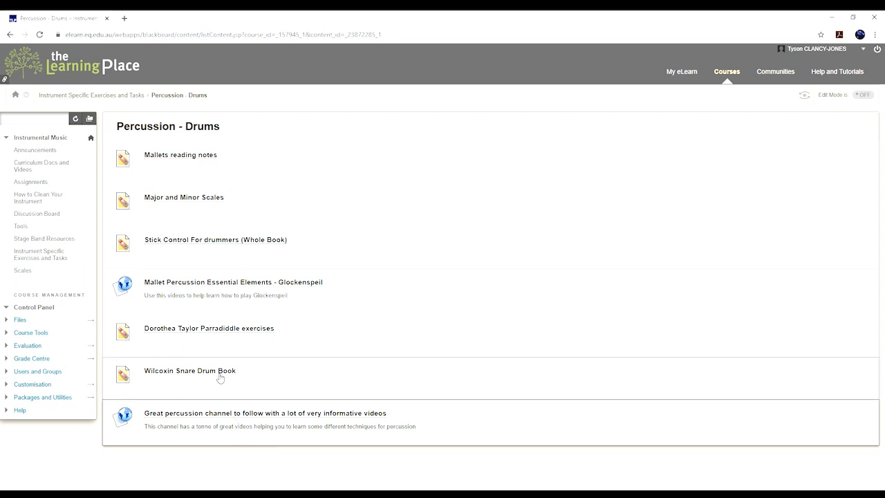
pyautogui.click(188, 371)
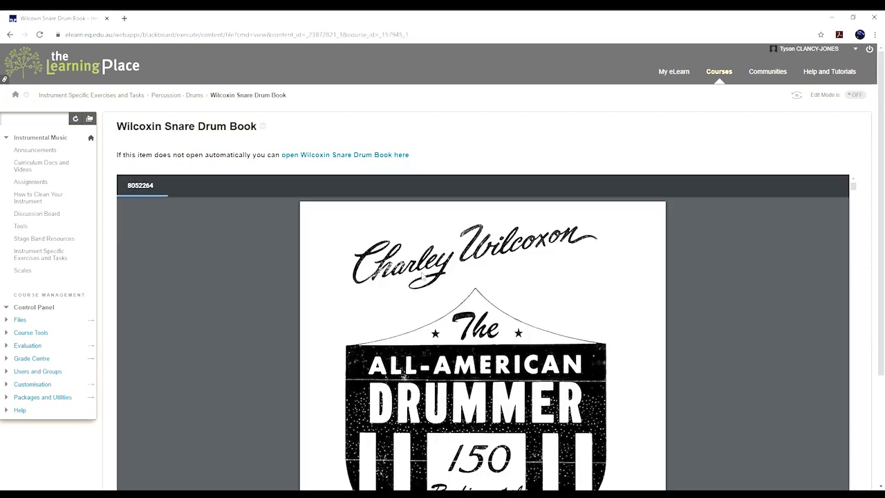
pyautogui.scroll(-3)
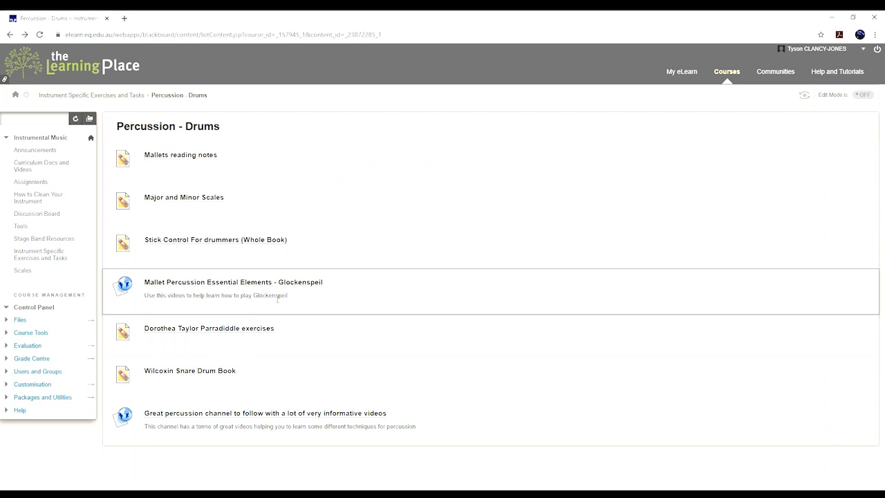
pyautogui.click(90, 94)
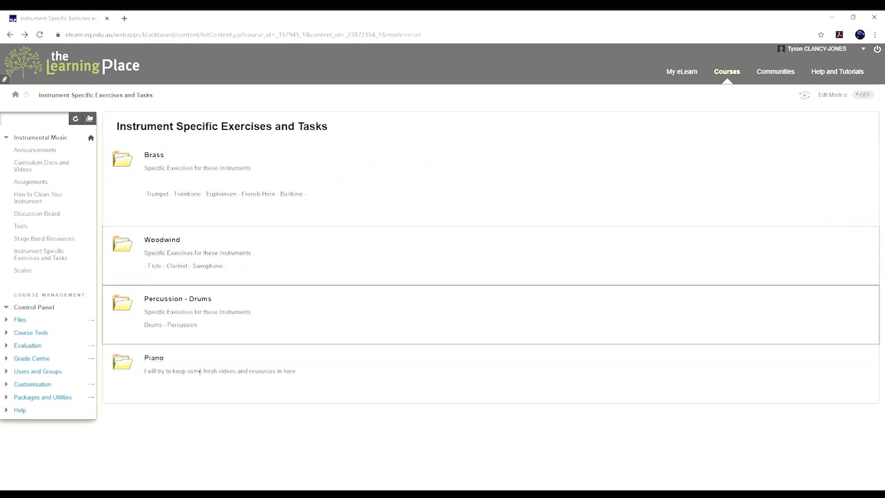
pyautogui.click(154, 357)
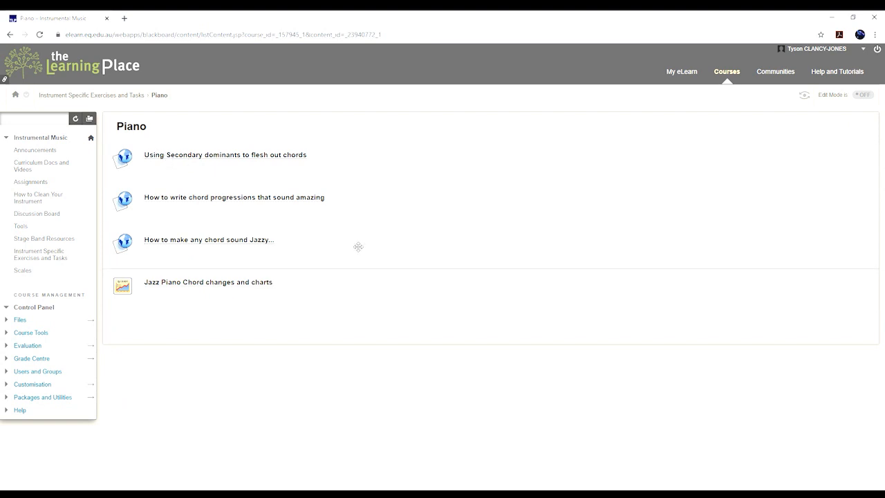
pyautogui.moveTo(242, 269)
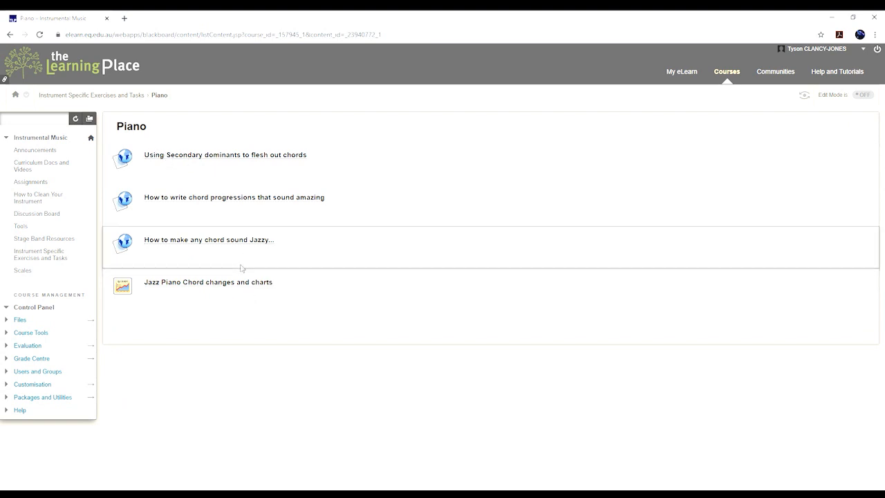
pyautogui.click(207, 282)
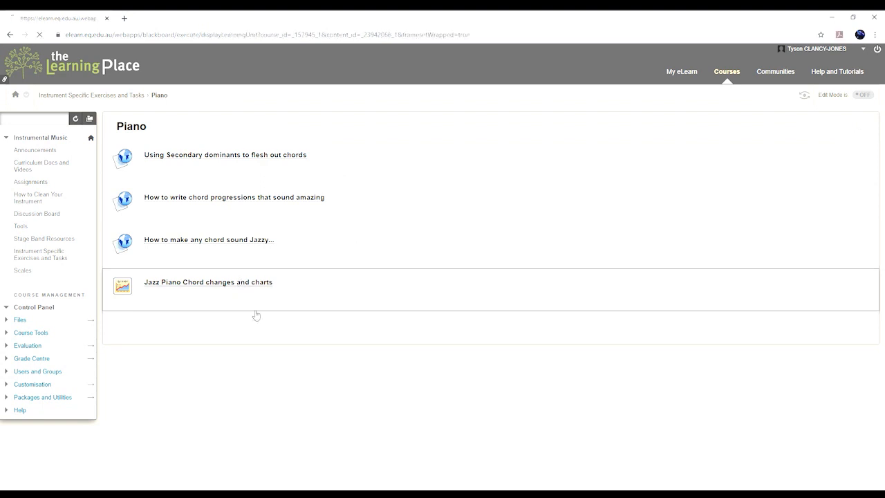
pyautogui.click(208, 282)
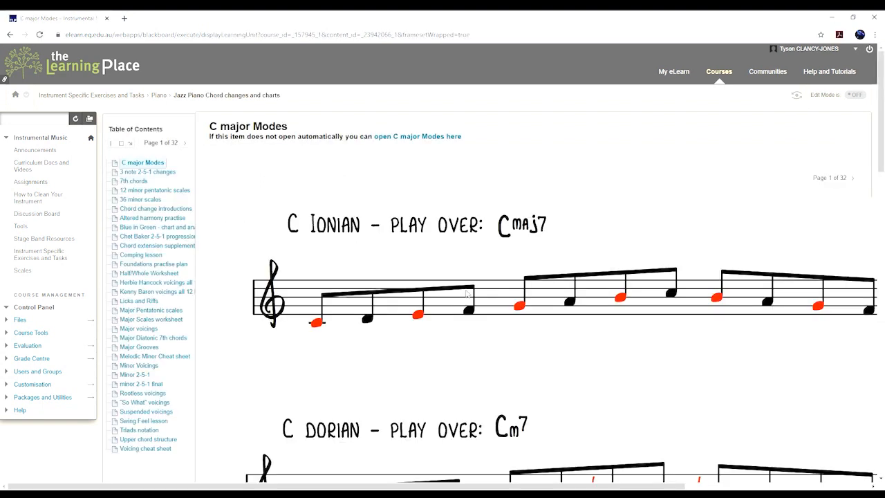
pyautogui.scroll(-3)
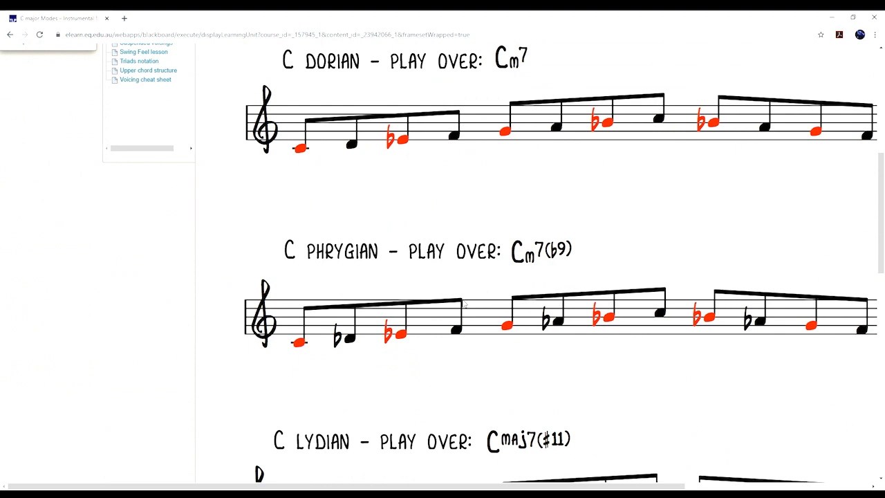
pyautogui.click(9, 35)
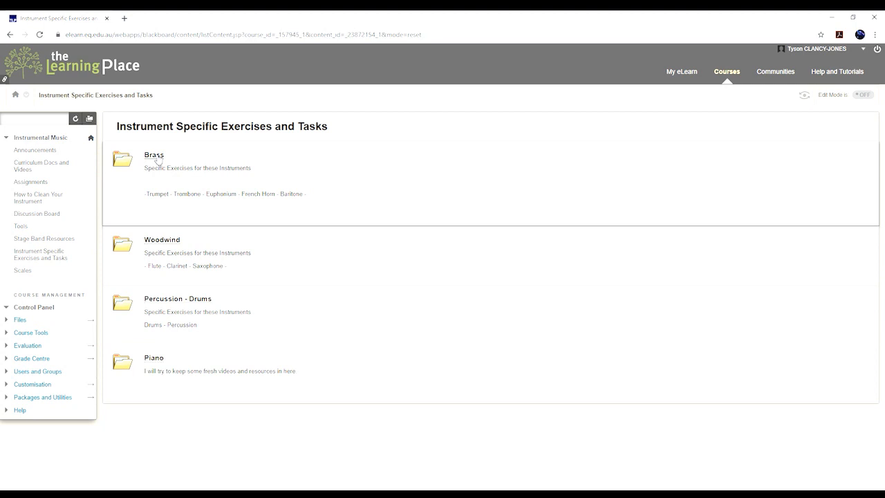
# - Look through the Slur Exercises 1 lip flexibility PDF from the Brass folder, then return to the Brass list
pyautogui.click(153, 155)
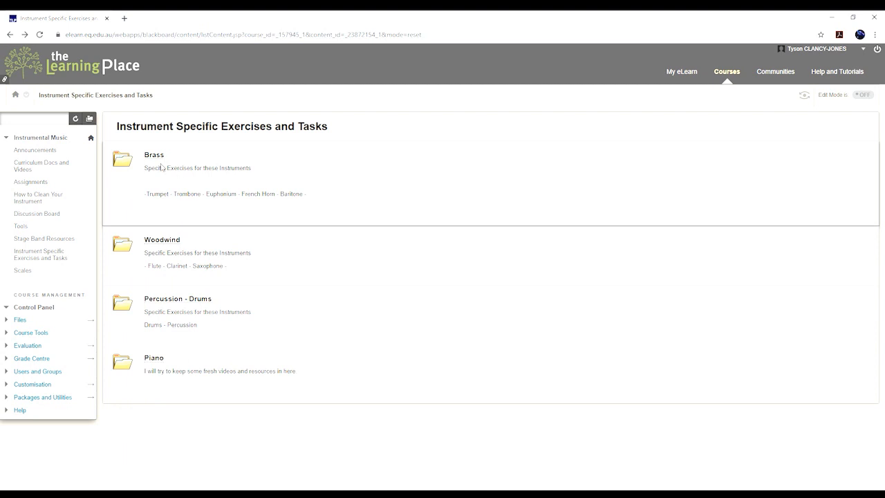
pyautogui.click(153, 155)
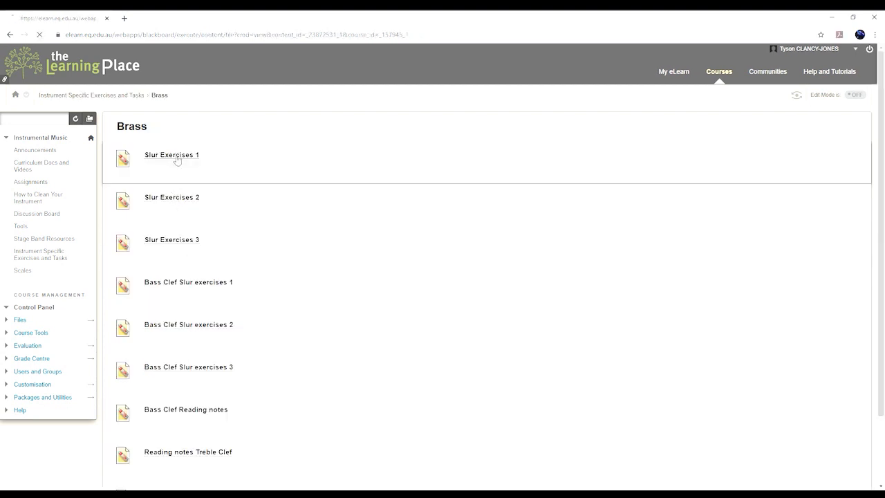
pyautogui.click(171, 155)
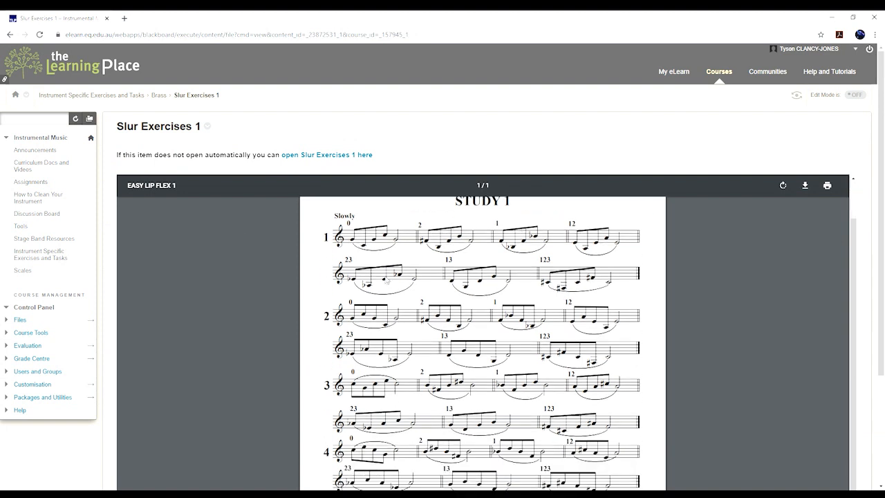
pyautogui.scroll(-3)
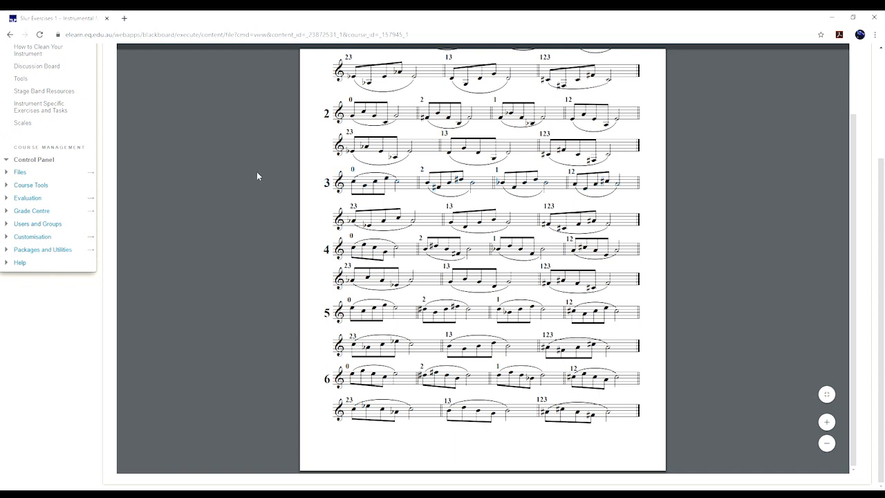
pyautogui.scroll(3)
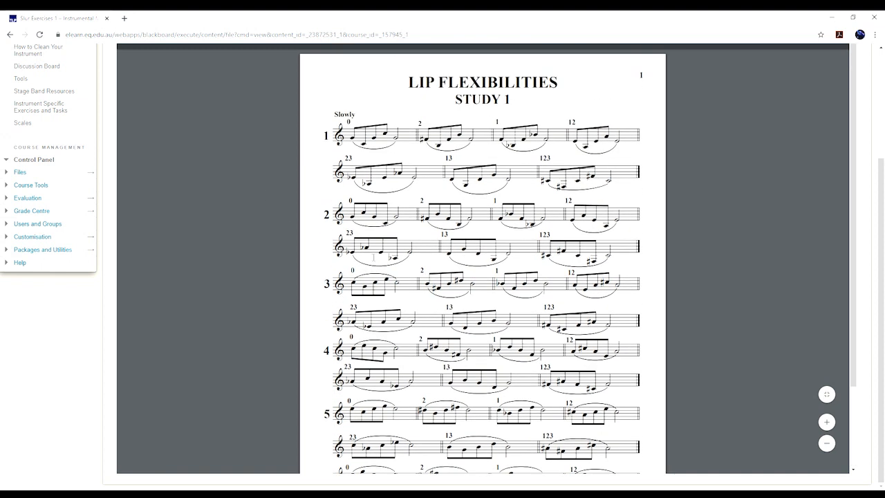
pyautogui.click(9, 34)
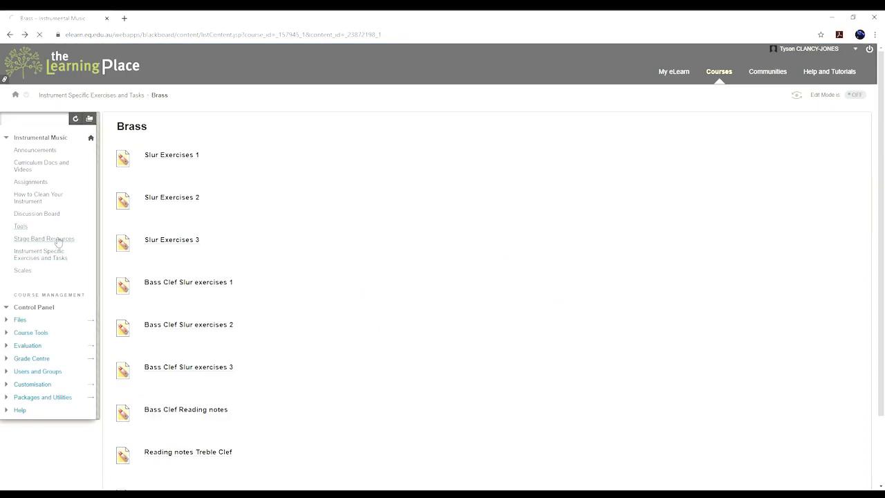
# - Navigate via Stage Band Resources and Instrument Specific Exercises to the Scales page
pyautogui.click(44, 237)
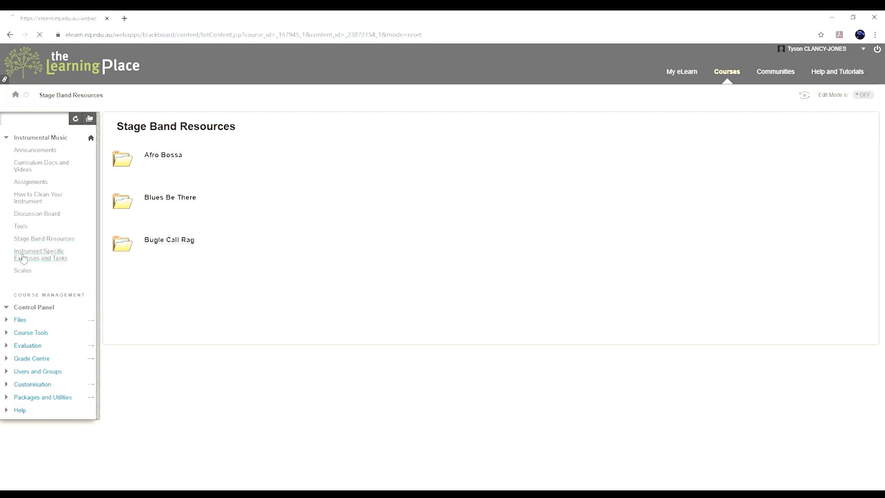
pyautogui.click(39, 254)
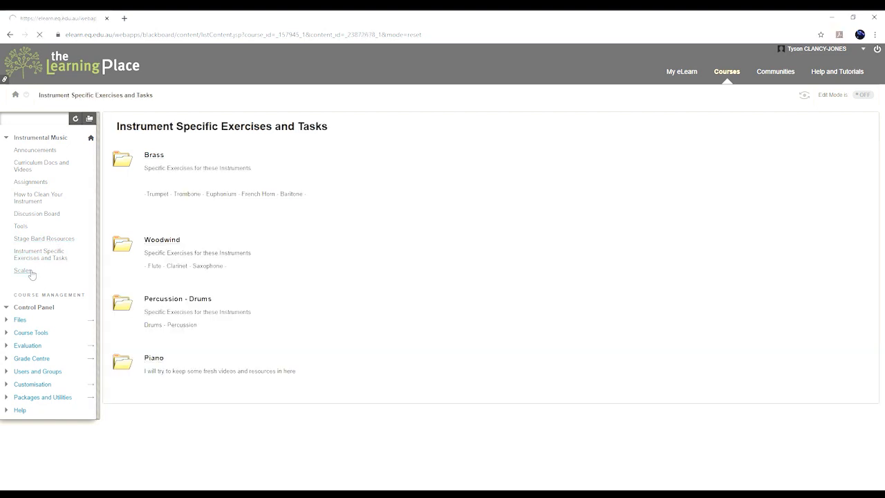
pyautogui.click(22, 270)
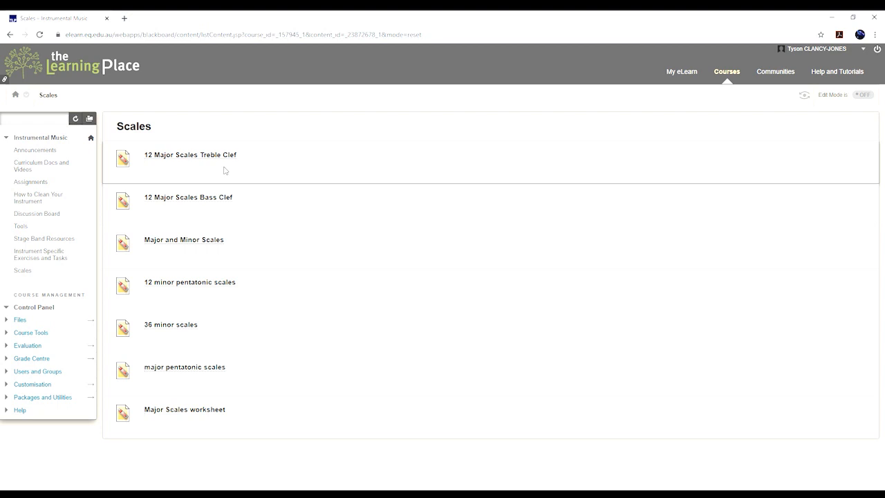
# - Scroll through all keys of the Major Scales worksheet PDF
pyautogui.click(186, 410)
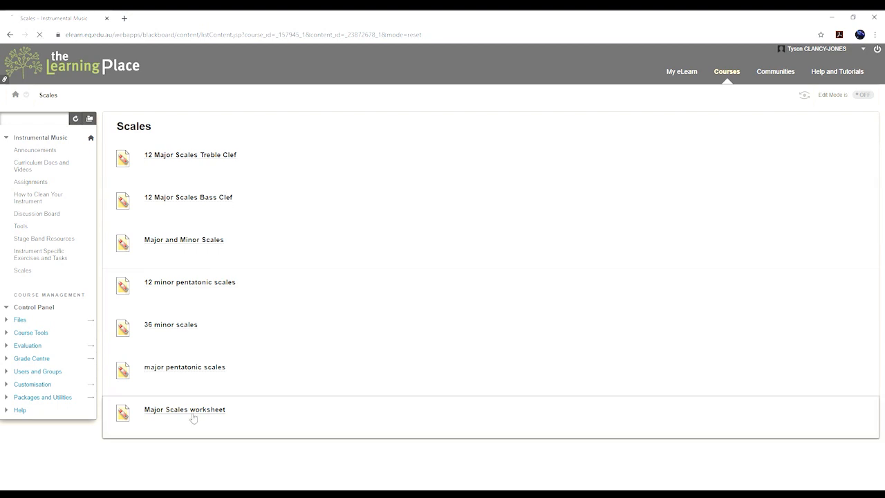
pyautogui.click(186, 410)
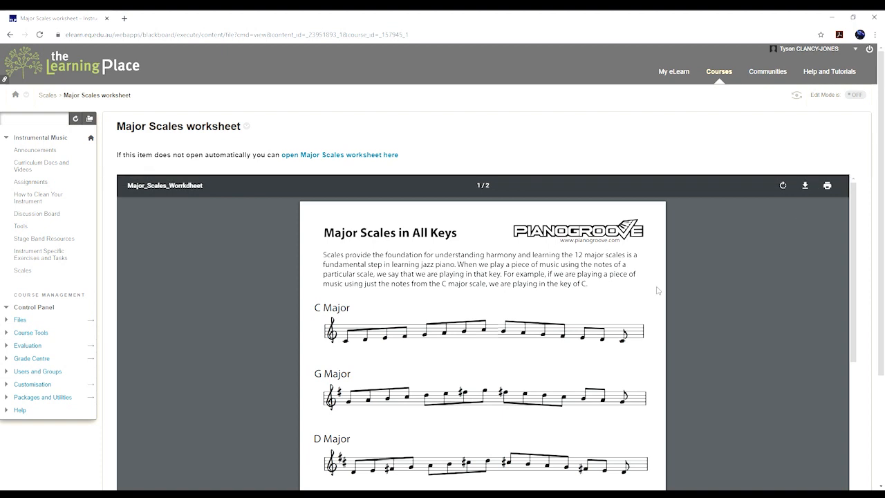
pyautogui.scroll(-3)
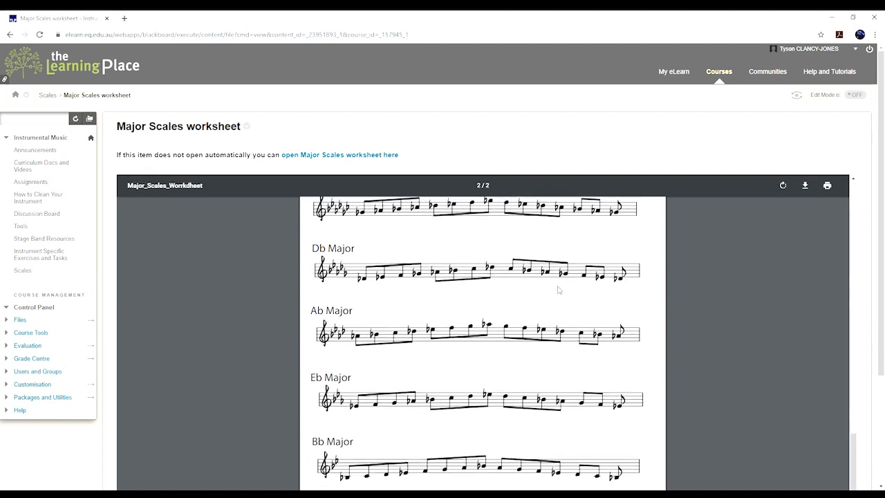
pyautogui.scroll(-3)
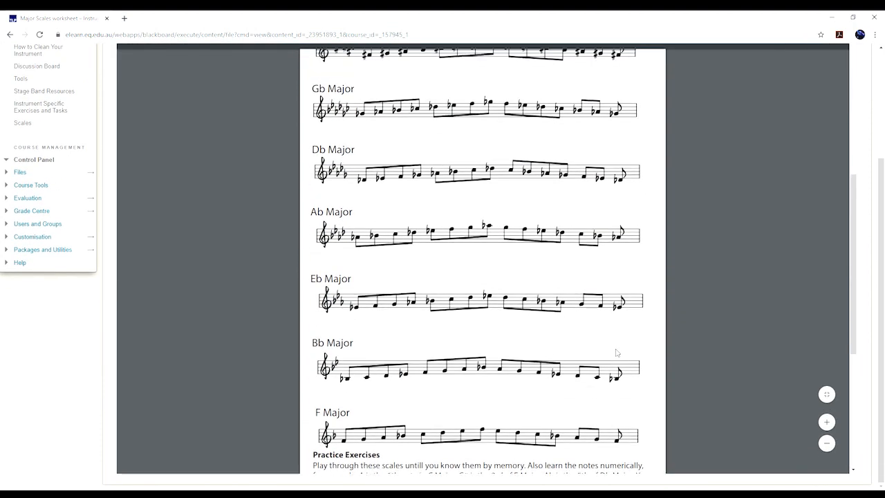
pyautogui.scroll(3)
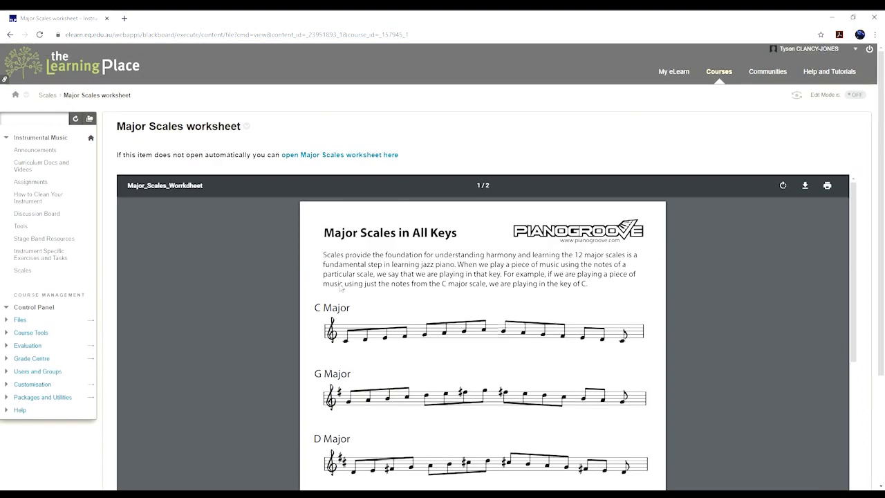
# - Return to the Scales list and collapse the Instrumental Music course menu
pyautogui.click(47, 94)
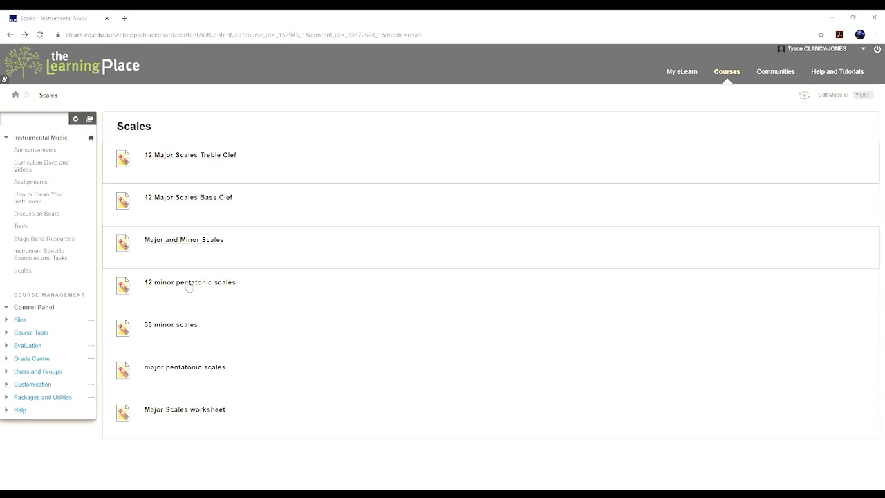
pyautogui.moveTo(186, 284)
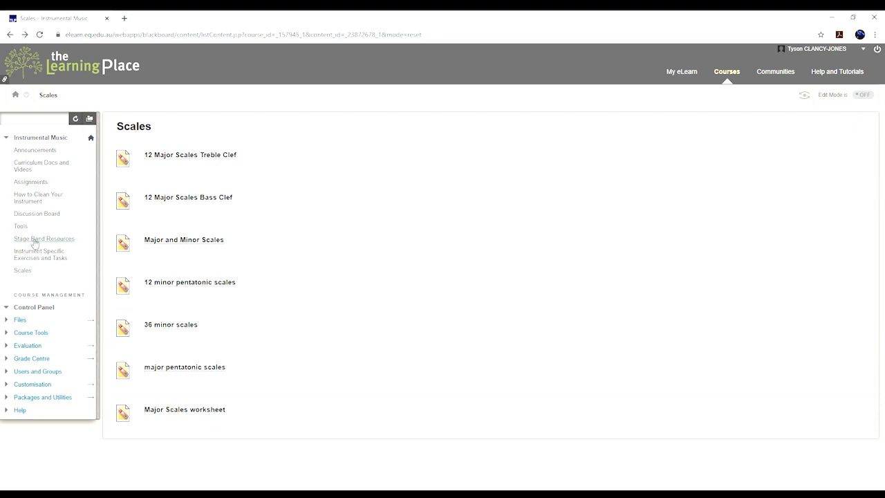
pyautogui.click(6, 124)
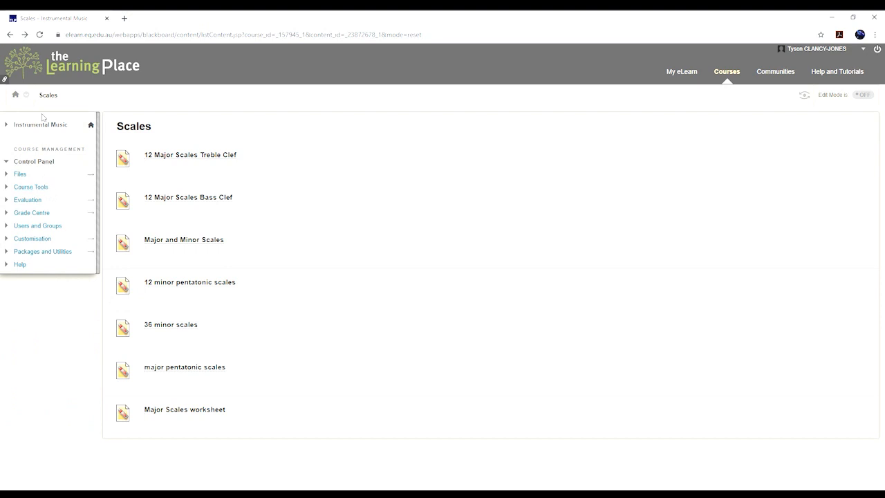